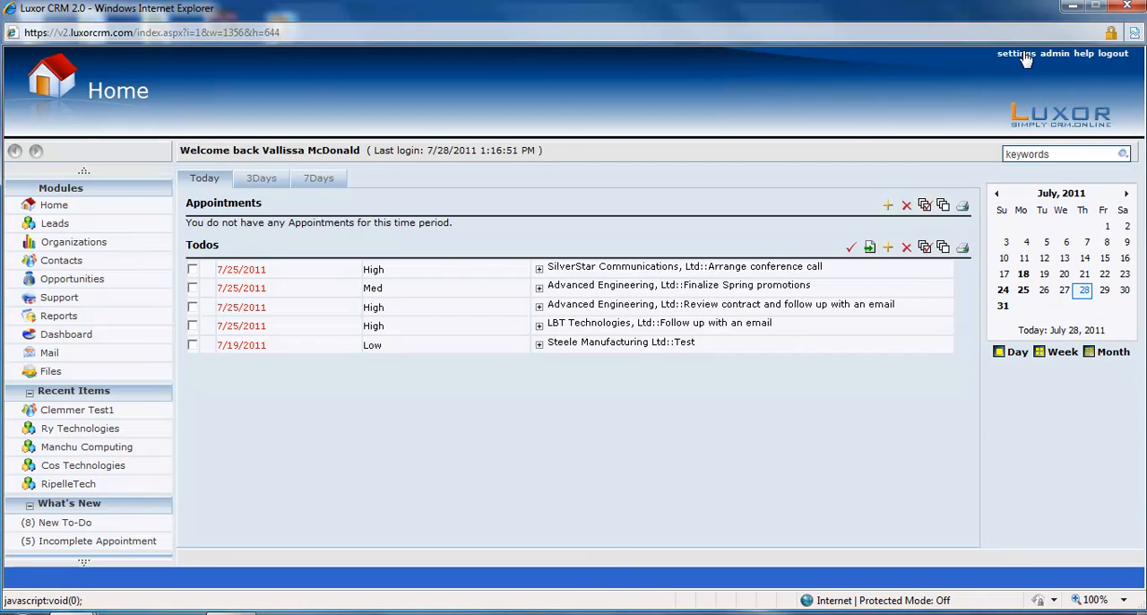
Step: Go to Settings and enter the Email Templates area
{"action": "left_click", "coordinate": [1017, 52]}
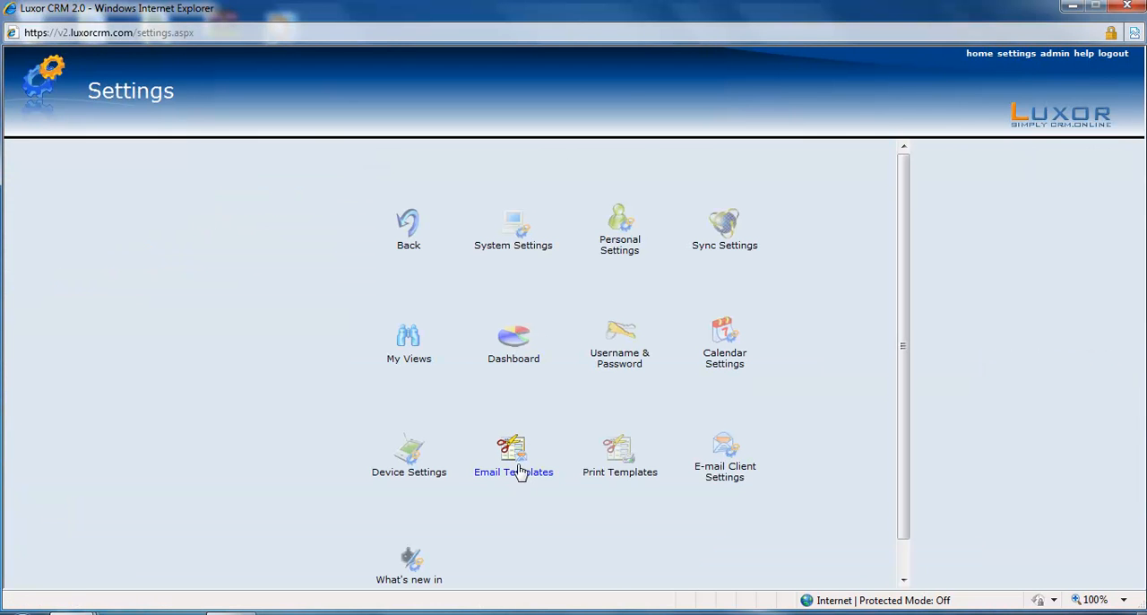
{"action": "left_click", "coordinate": [513, 448]}
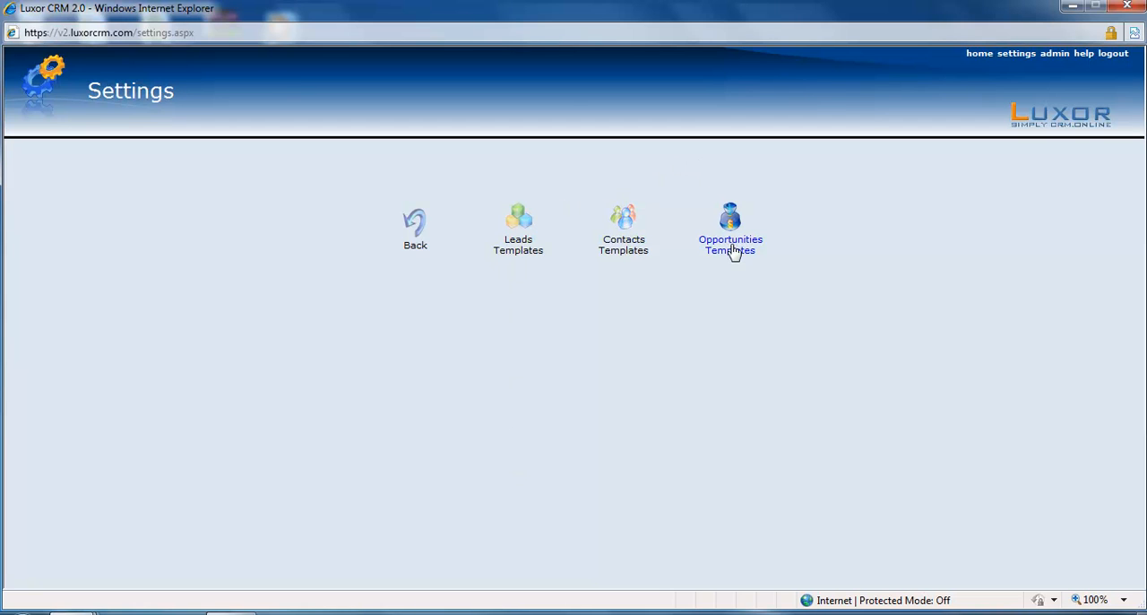
{"action": "mouse_move", "coordinate": [741, 255]}
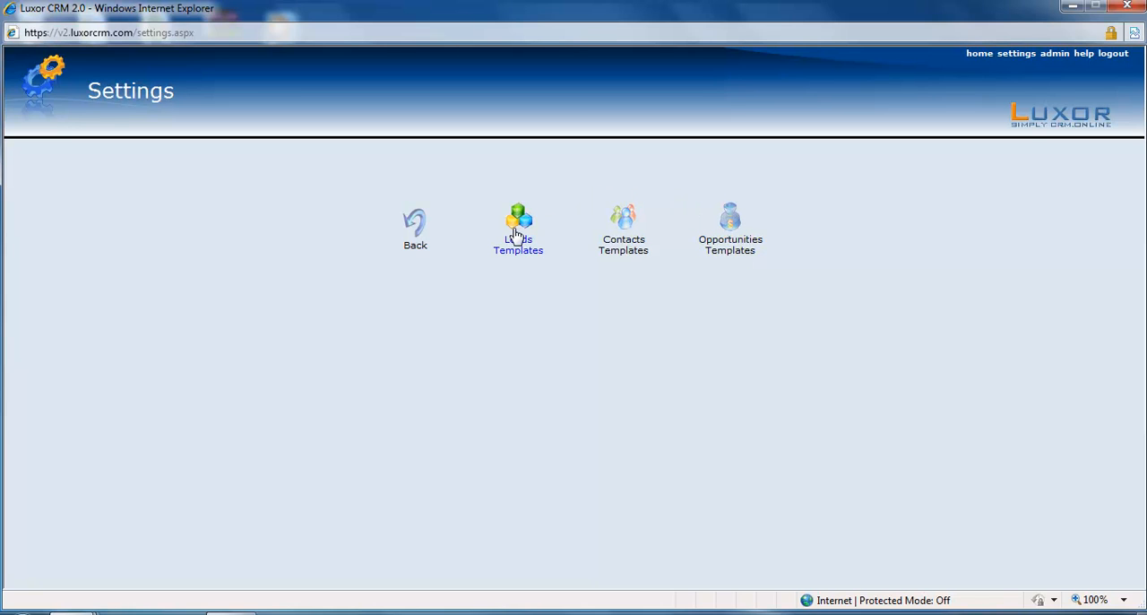
Step: Show the Leads Templates list
{"action": "left_click", "coordinate": [518, 218]}
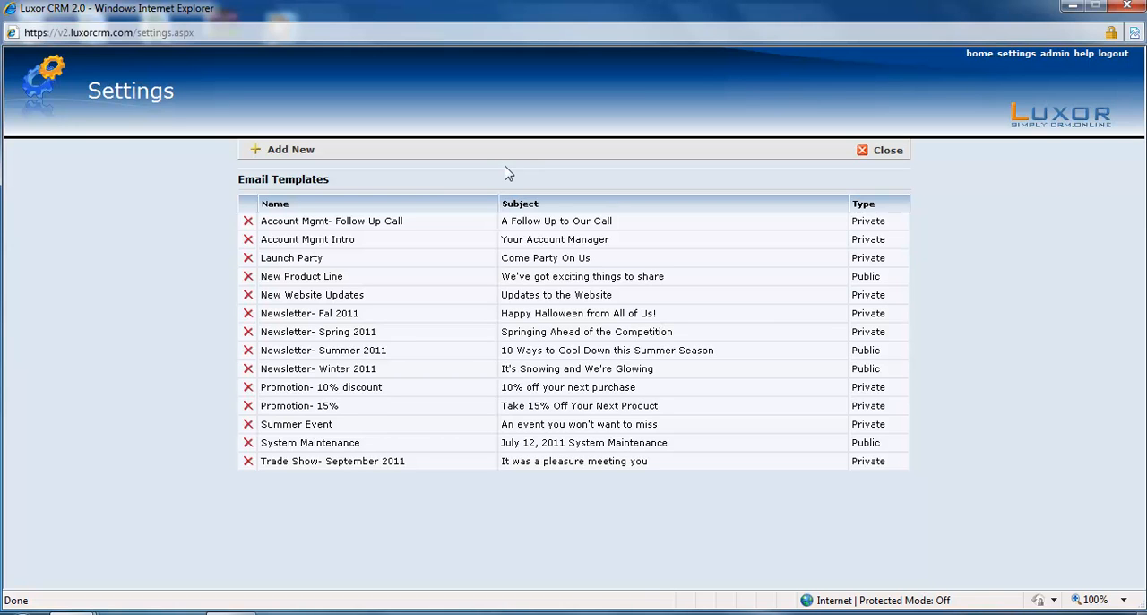
{"action": "mouse_move", "coordinate": [255, 211]}
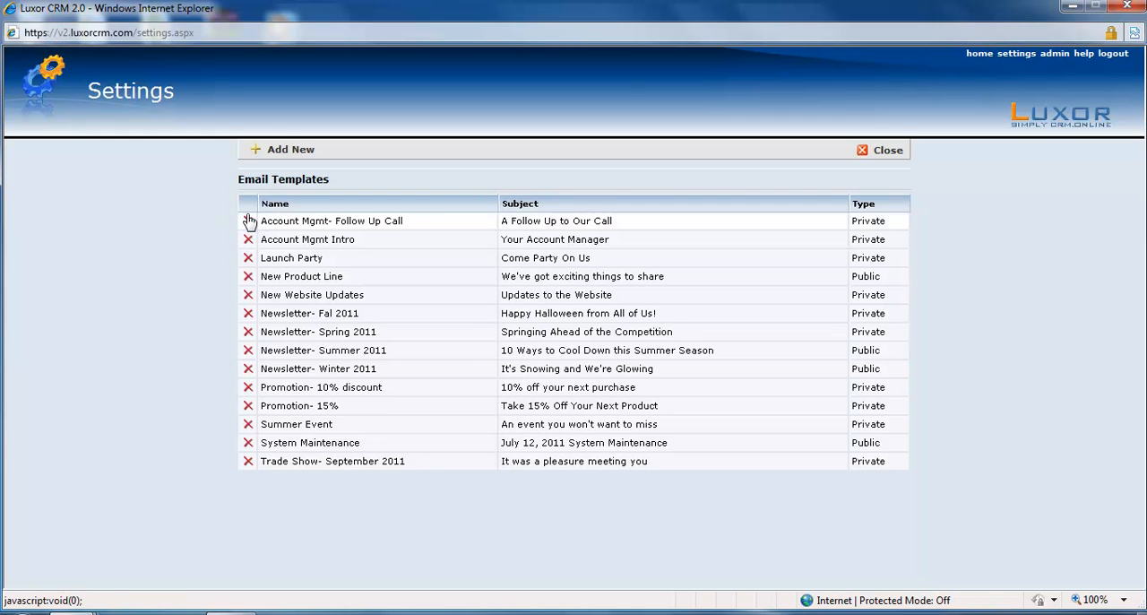
{"action": "mouse_move", "coordinate": [351, 222]}
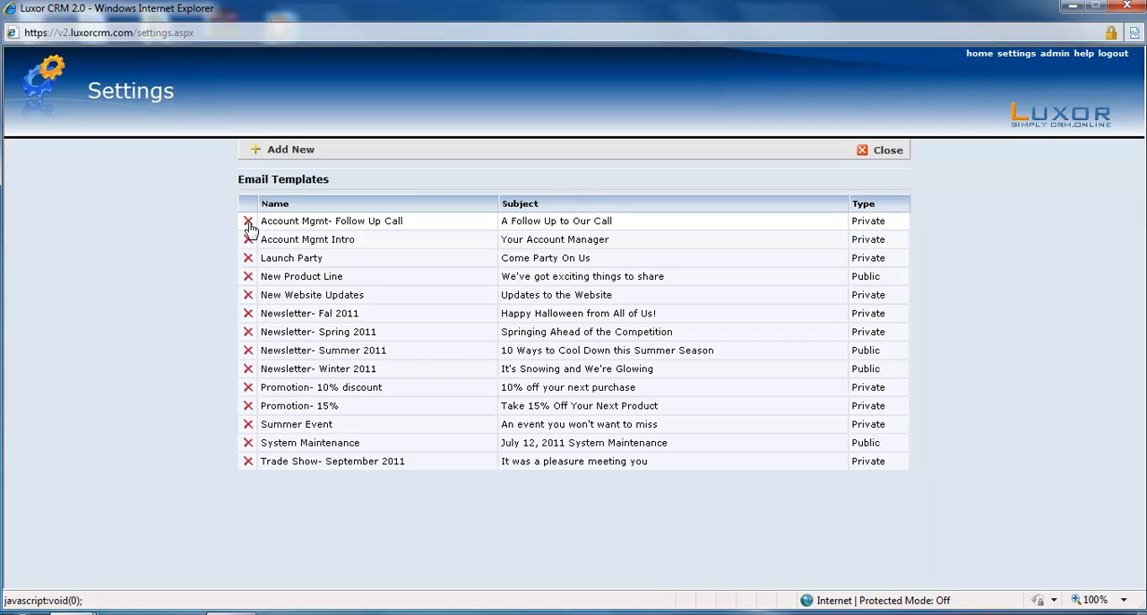
{"action": "mouse_move", "coordinate": [305, 150]}
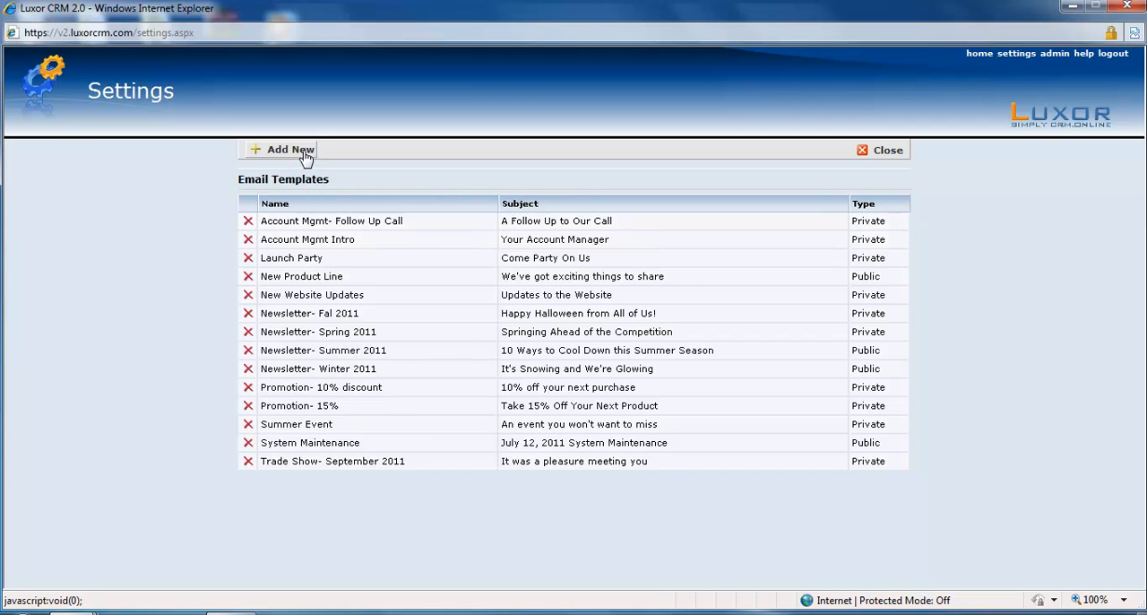
Step: Add a new lead template named 'Toronto Technology Event- July 2011'
{"action": "left_click", "coordinate": [287, 149]}
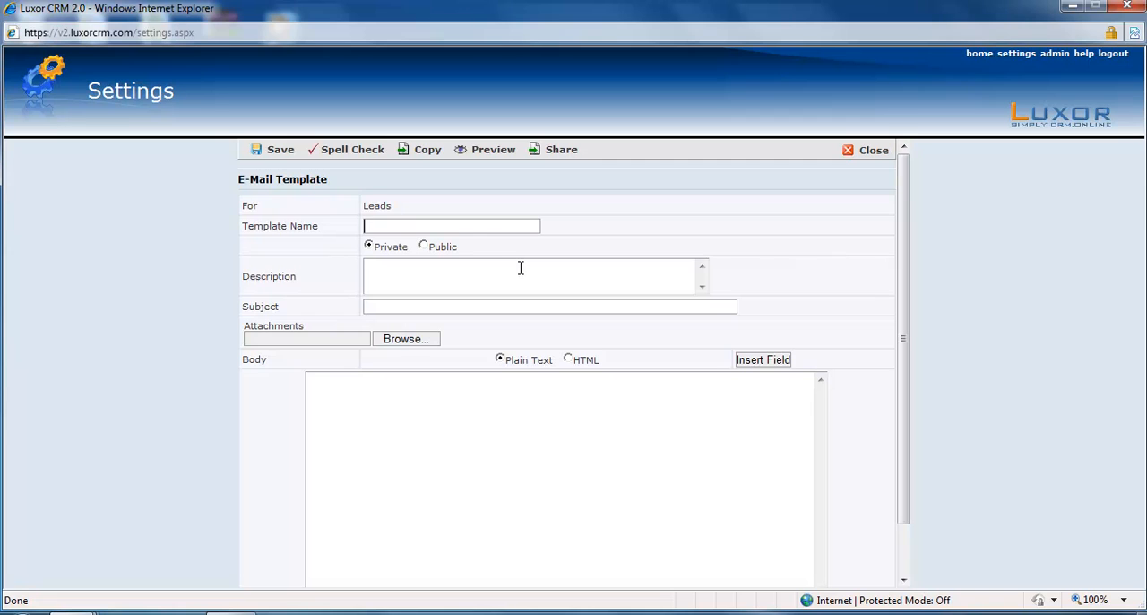
{"action": "type", "text": "Toronto Techn"}
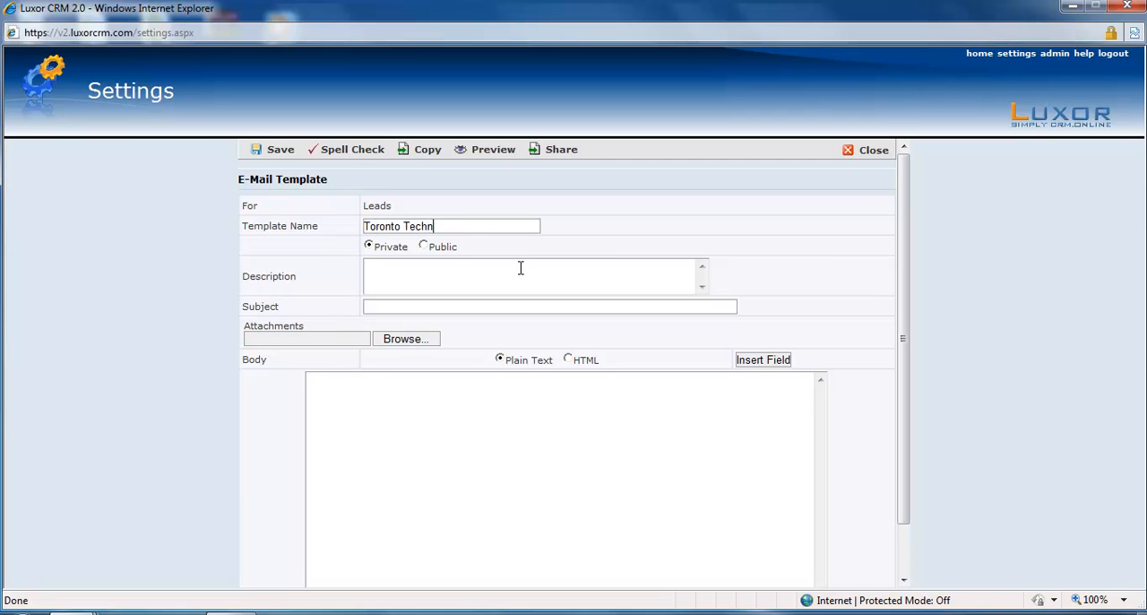
{"action": "type", "text": "ology Event- July 2011"}
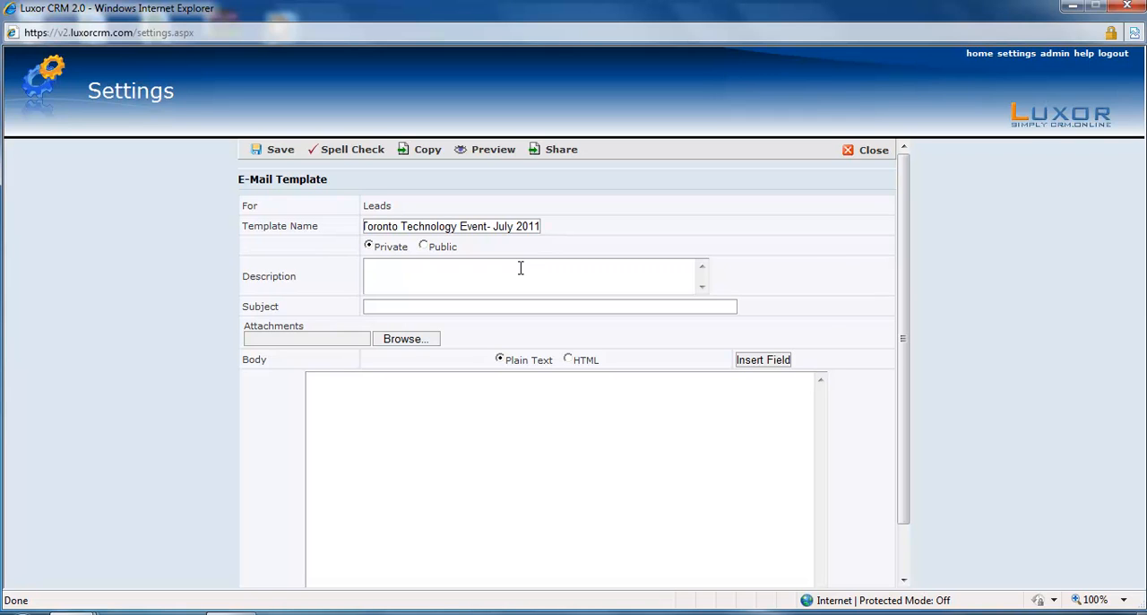
{"action": "mouse_move", "coordinate": [503, 276]}
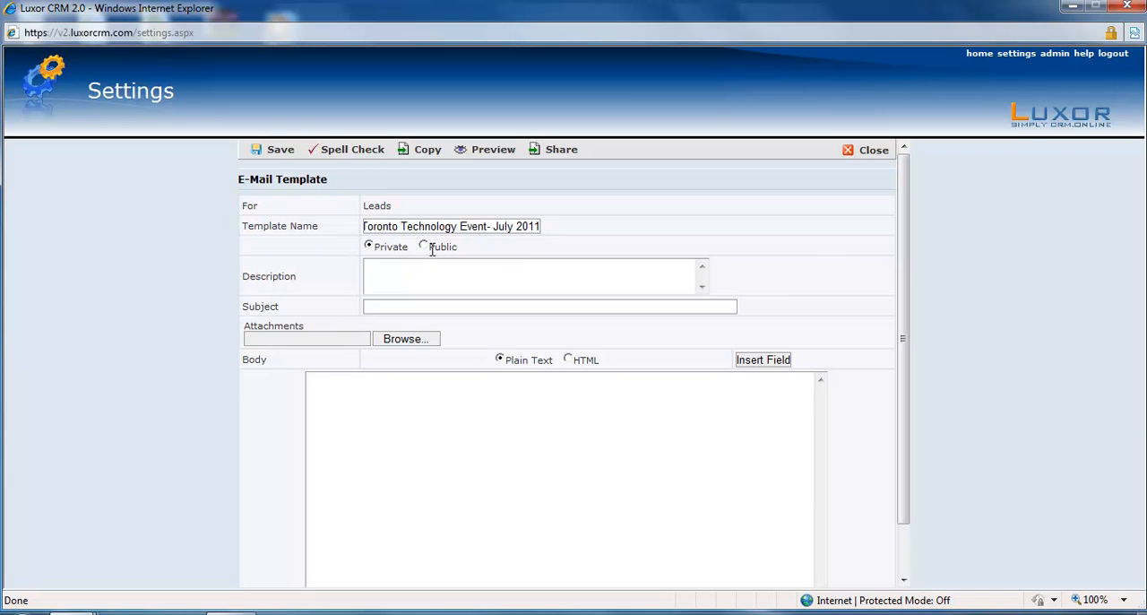
{"action": "mouse_move", "coordinate": [402, 251]}
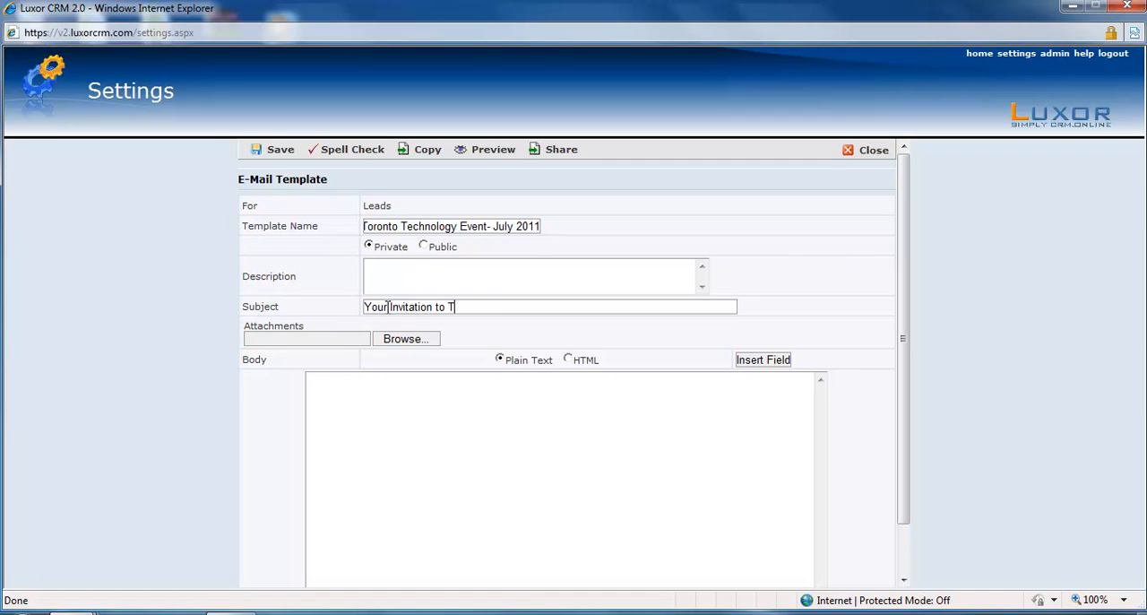
Step: Enter the subject 'Your Invitation to Toronto's Biggest Technology Trade Show'
{"action": "type", "text": "oronto's Bo"}
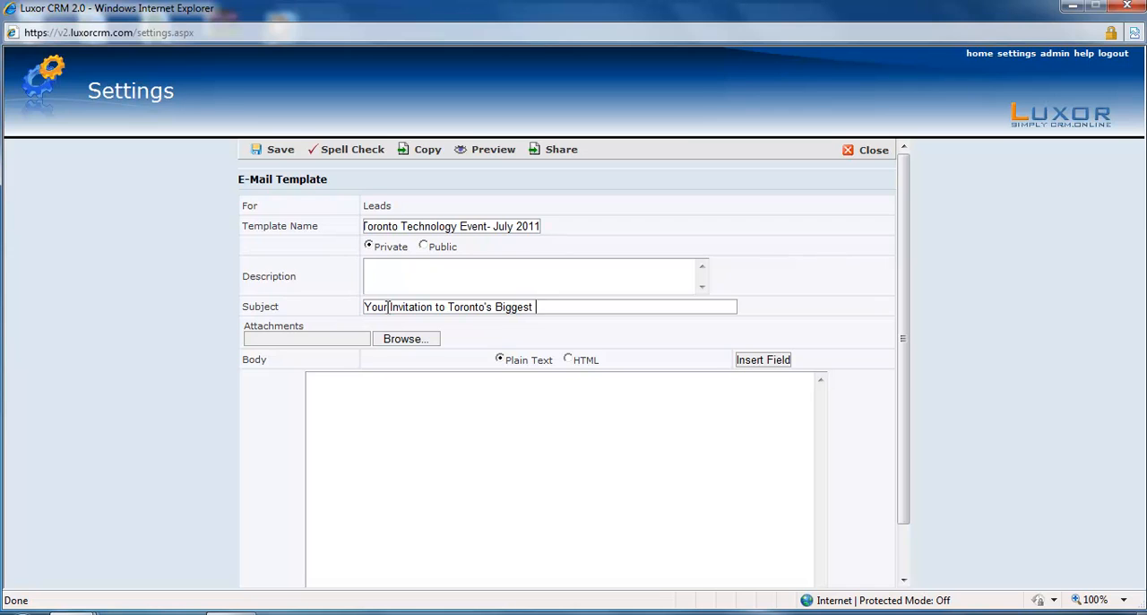
{"action": "type", "text": "Technology Trade S"}
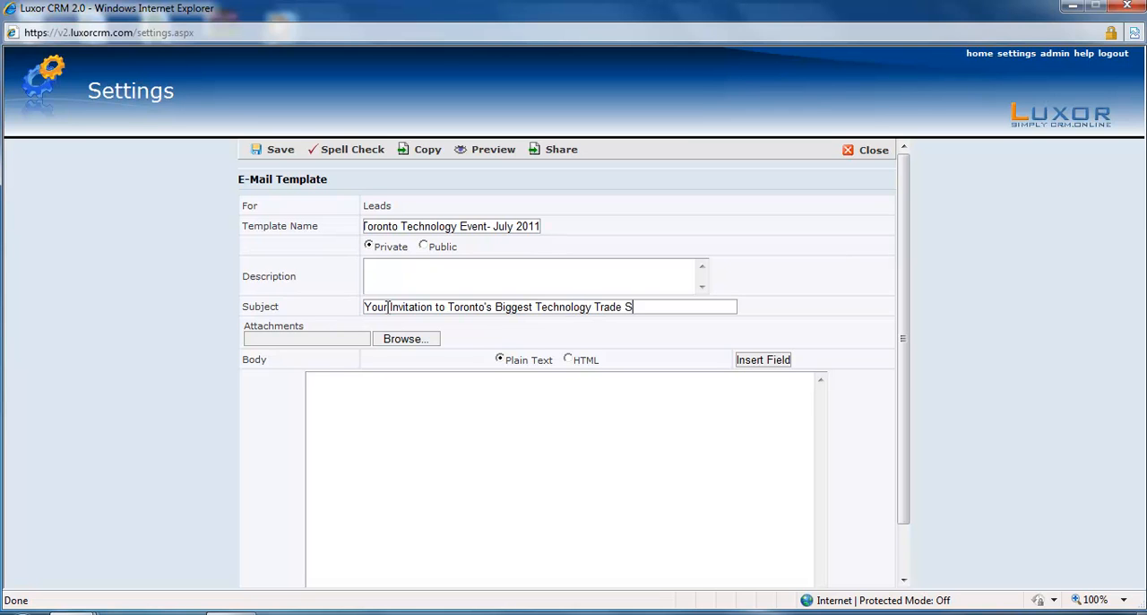
{"action": "type", "text": "how"}
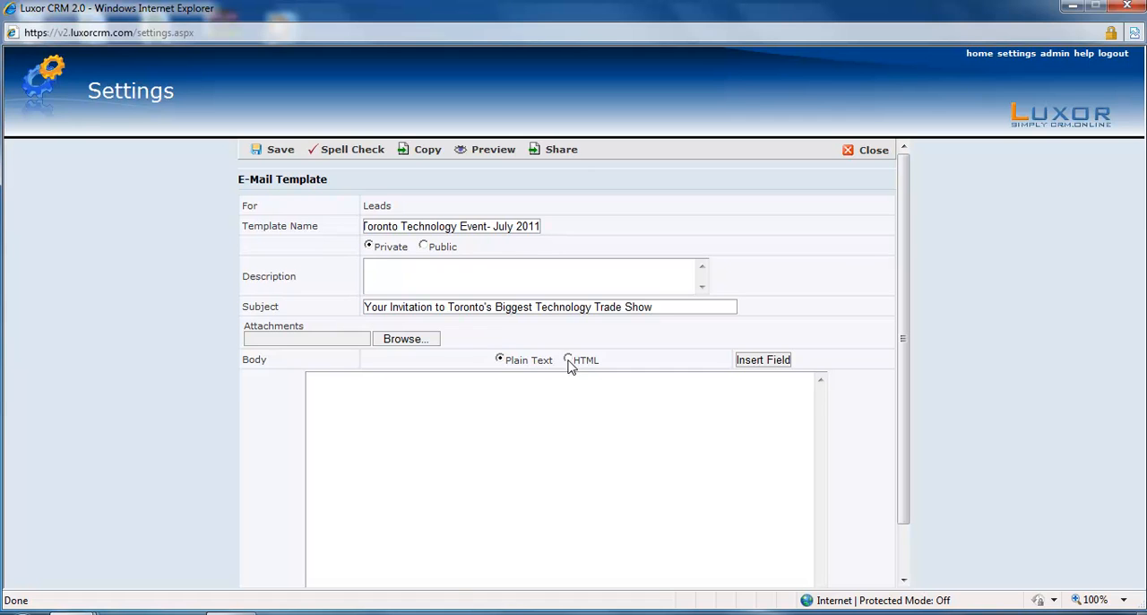
Step: Switch the body to HTML and begin it with 'Hi'
{"action": "left_click", "coordinate": [568, 359]}
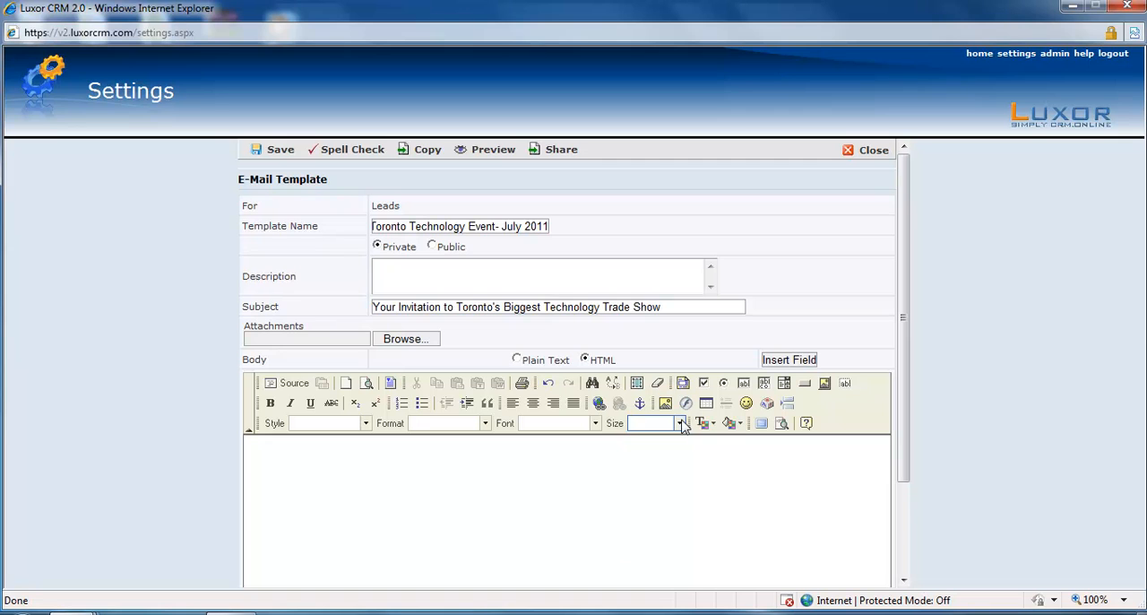
{"action": "left_click", "coordinate": [595, 422]}
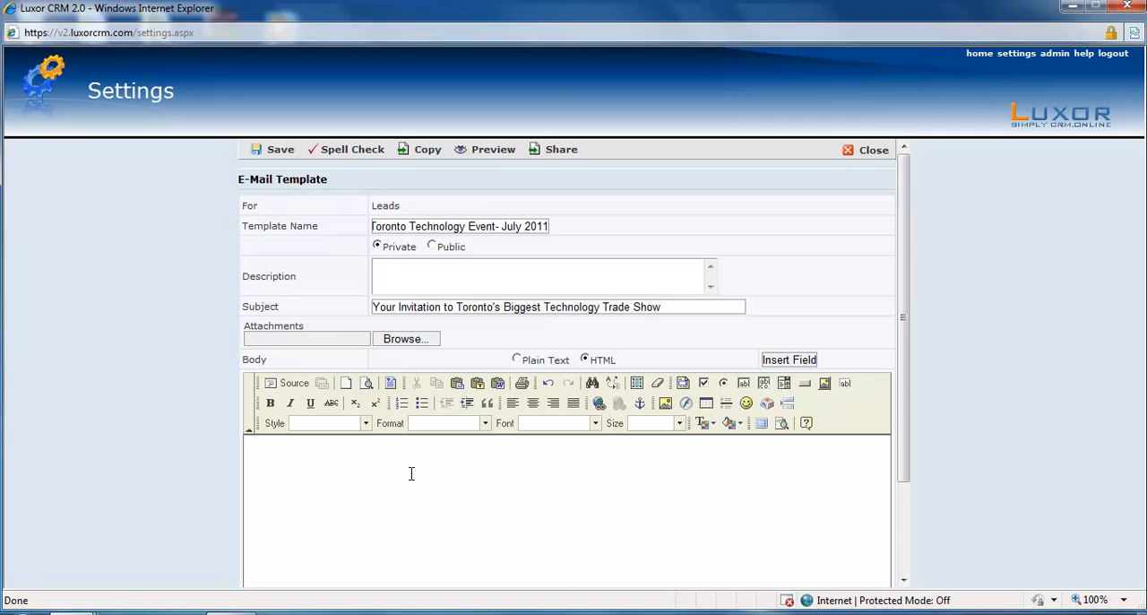
{"action": "type", "text": "Hi"}
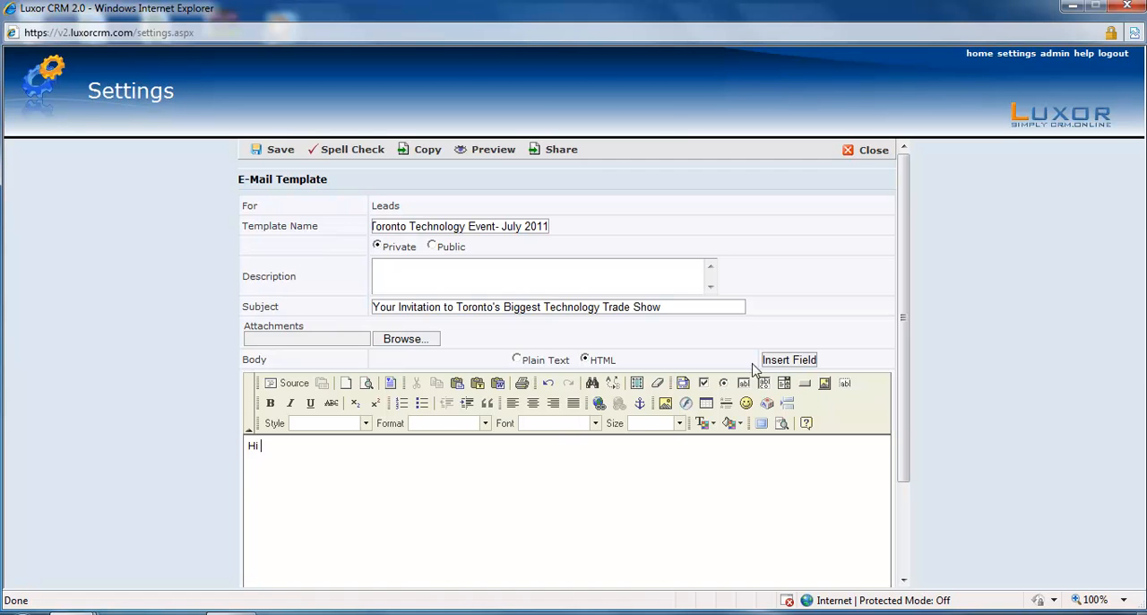
Step: Insert the First Name merge field after 'Hi', add a comma and start the next line
{"action": "left_click", "coordinate": [788, 359]}
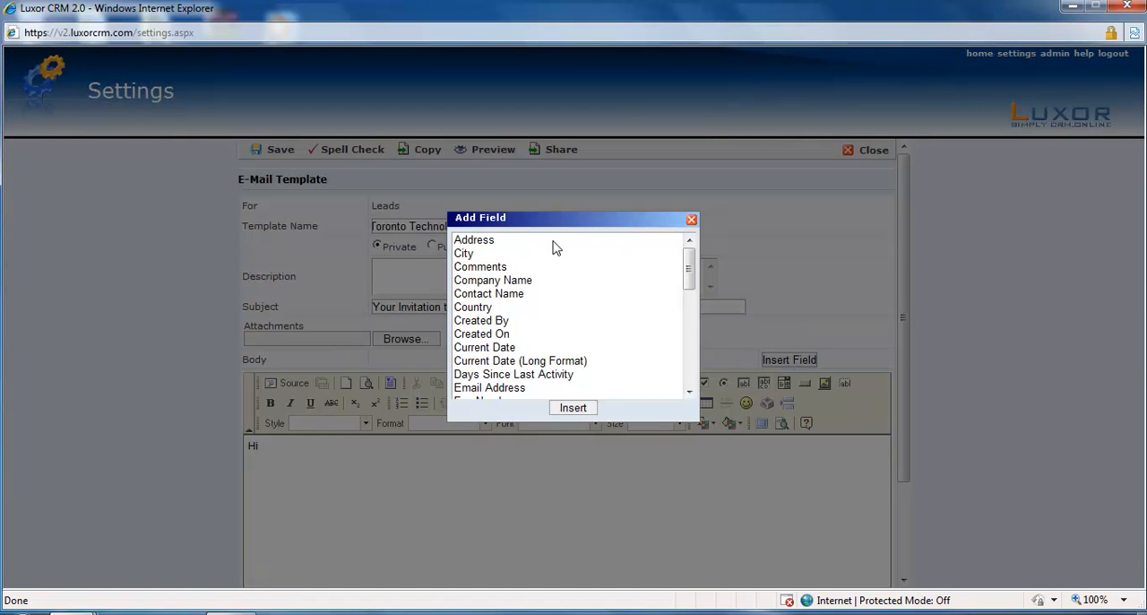
{"action": "mouse_move", "coordinate": [516, 316]}
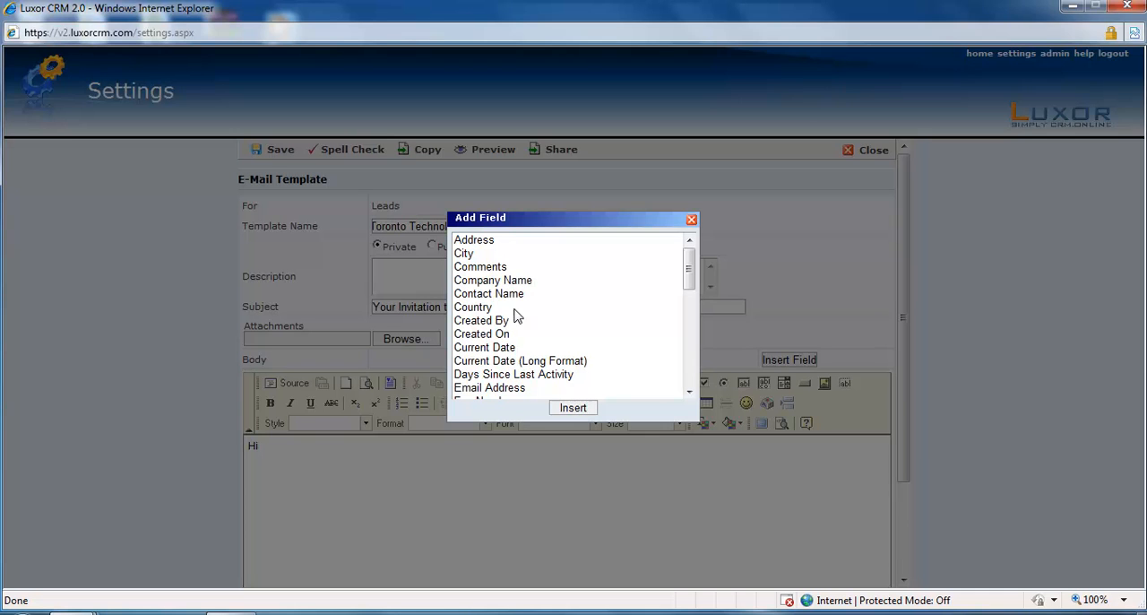
{"action": "mouse_move", "coordinate": [689, 269]}
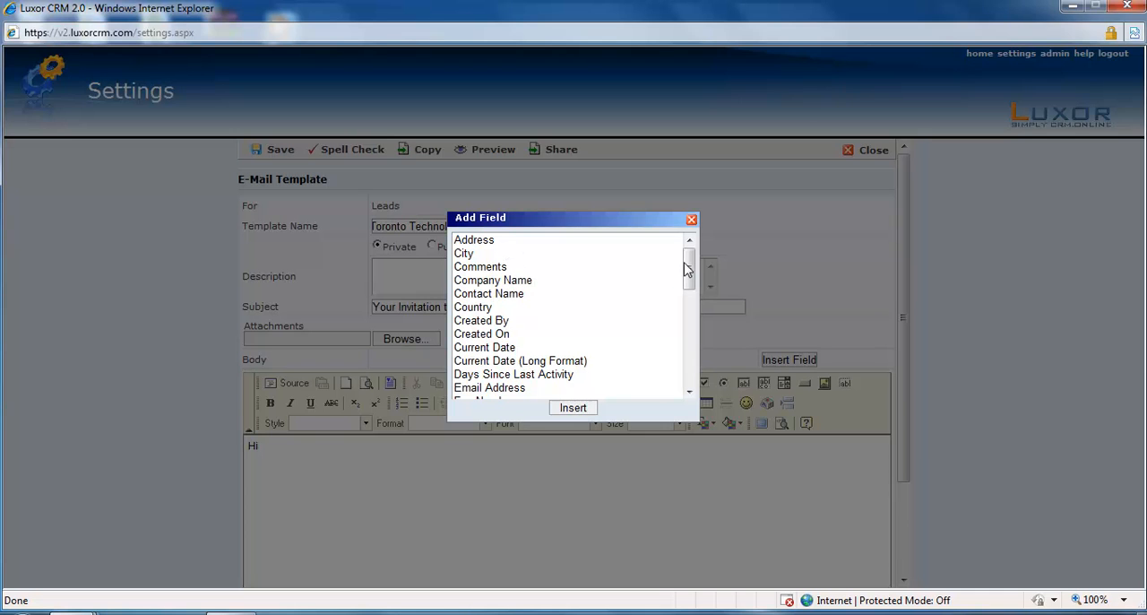
{"action": "mouse_move", "coordinate": [696, 272]}
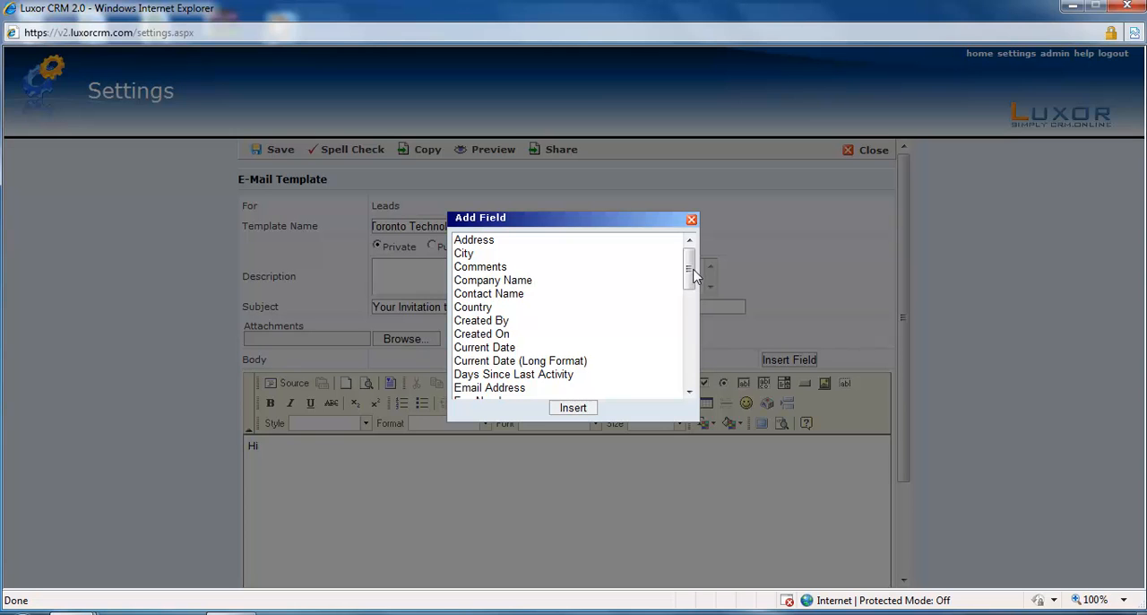
{"action": "scroll", "scroll_direction": "down", "scroll_amount": 3}
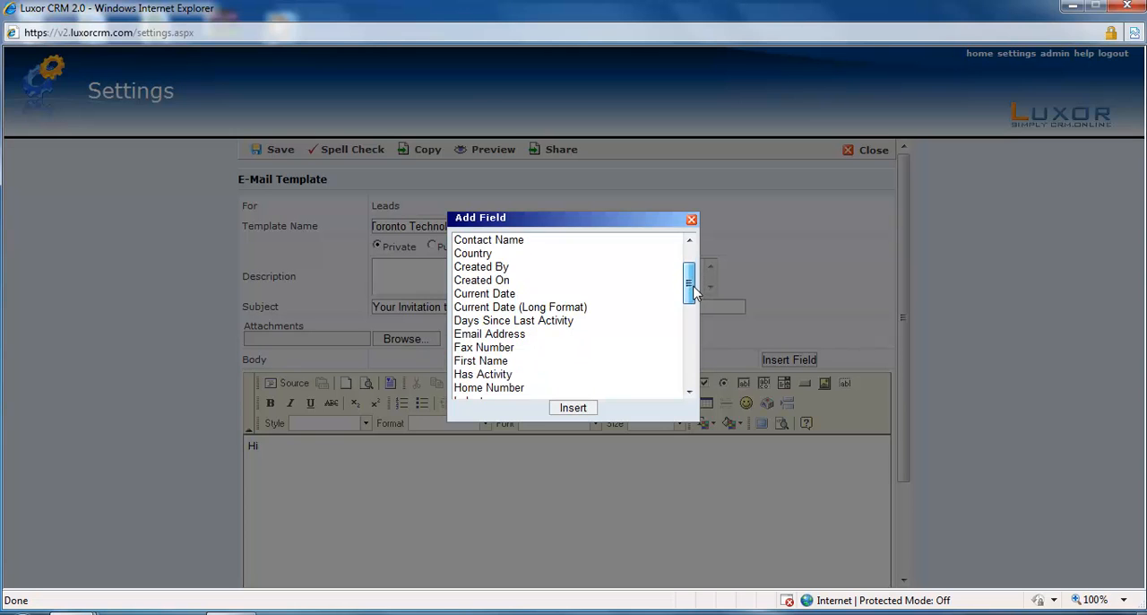
{"action": "left_click", "coordinate": [573, 406]}
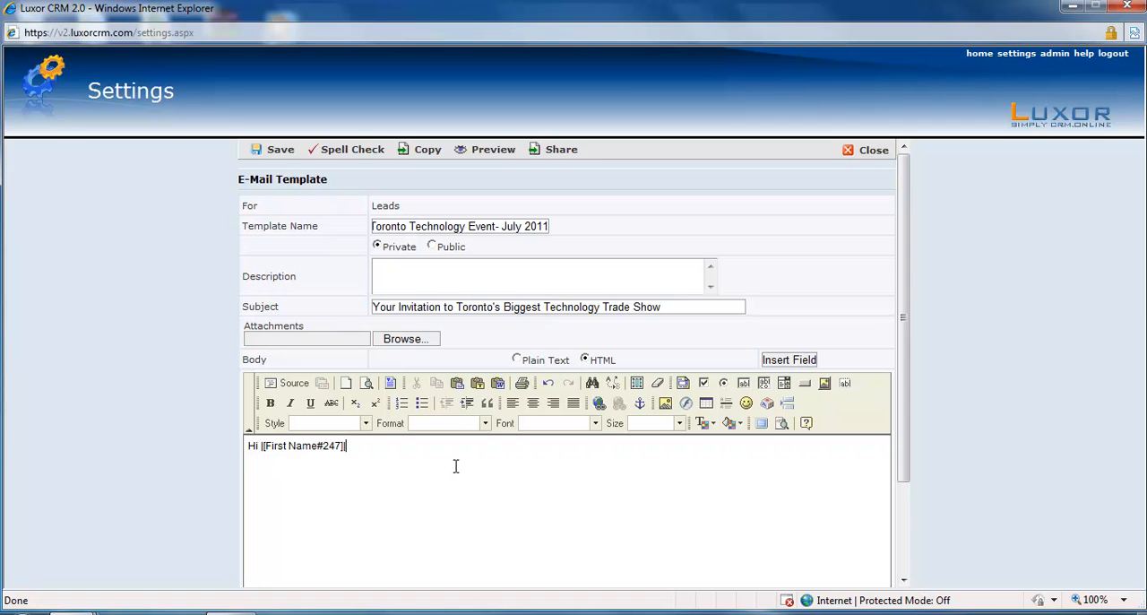
{"action": "type", "text": ","}
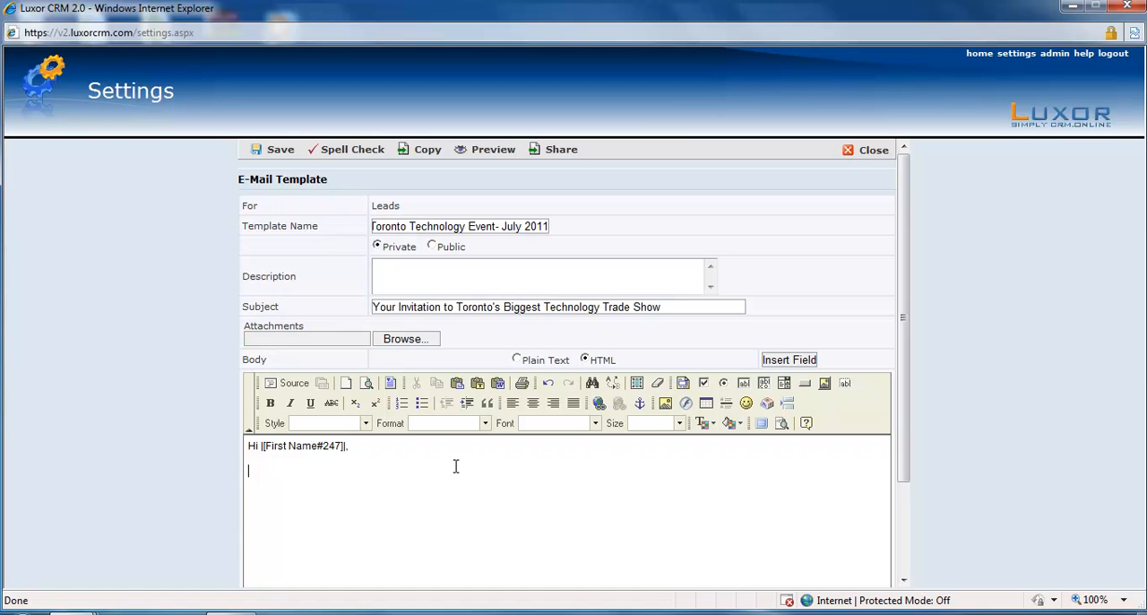
{"action": "left_click", "coordinate": [789, 358]}
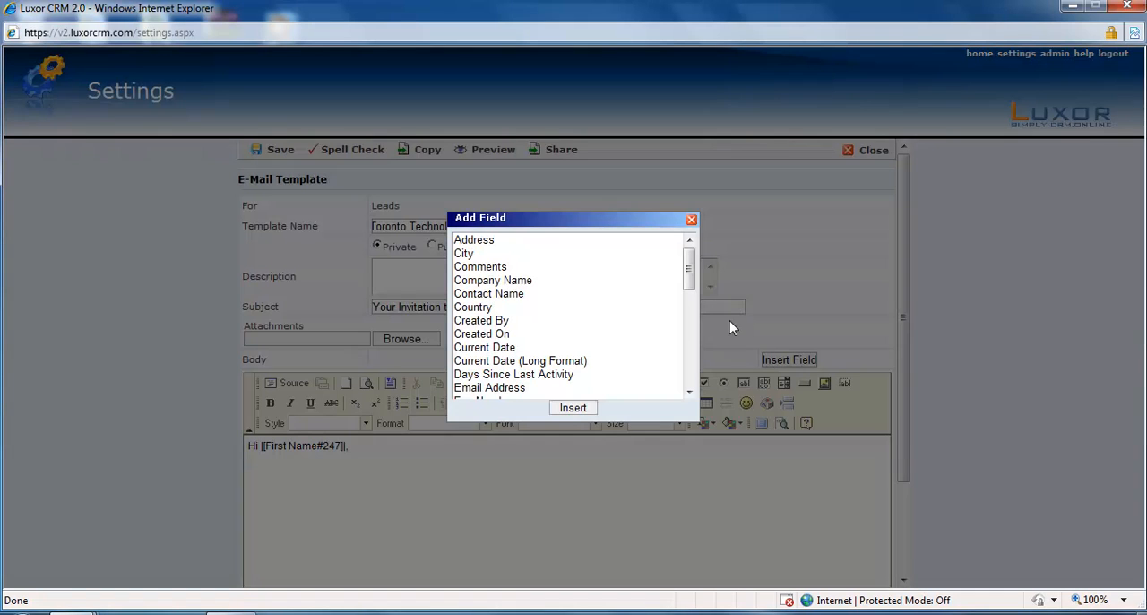
{"action": "scroll", "scroll_direction": "down", "scroll_amount": 3}
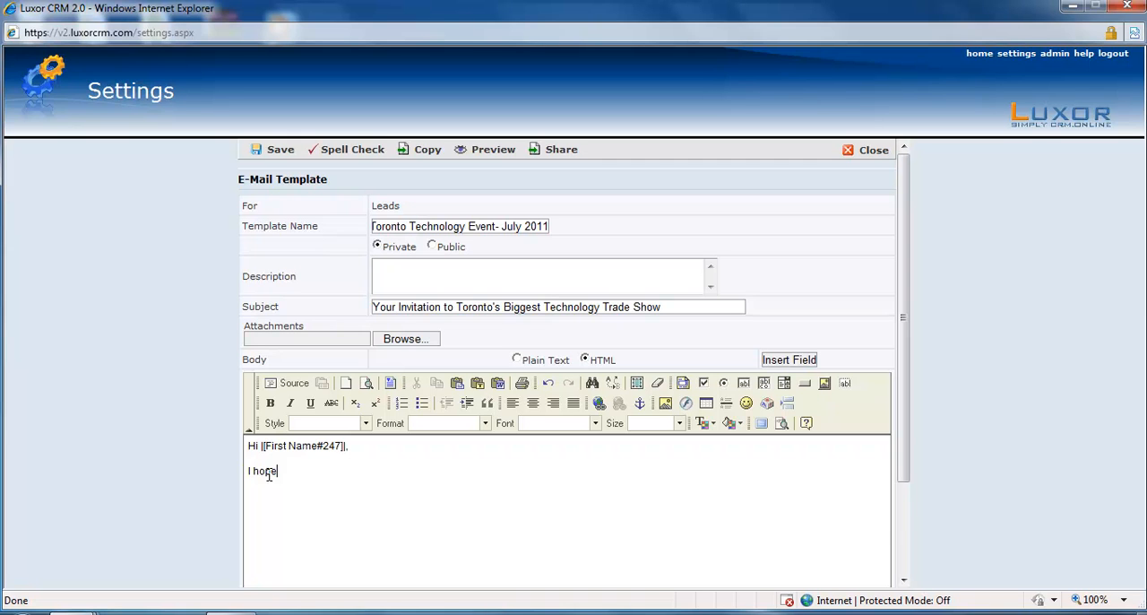
Step: Write the event announcement and booth invitation paragraph ending 'and say hello!'
{"action": "type", "text": "this email finds"}
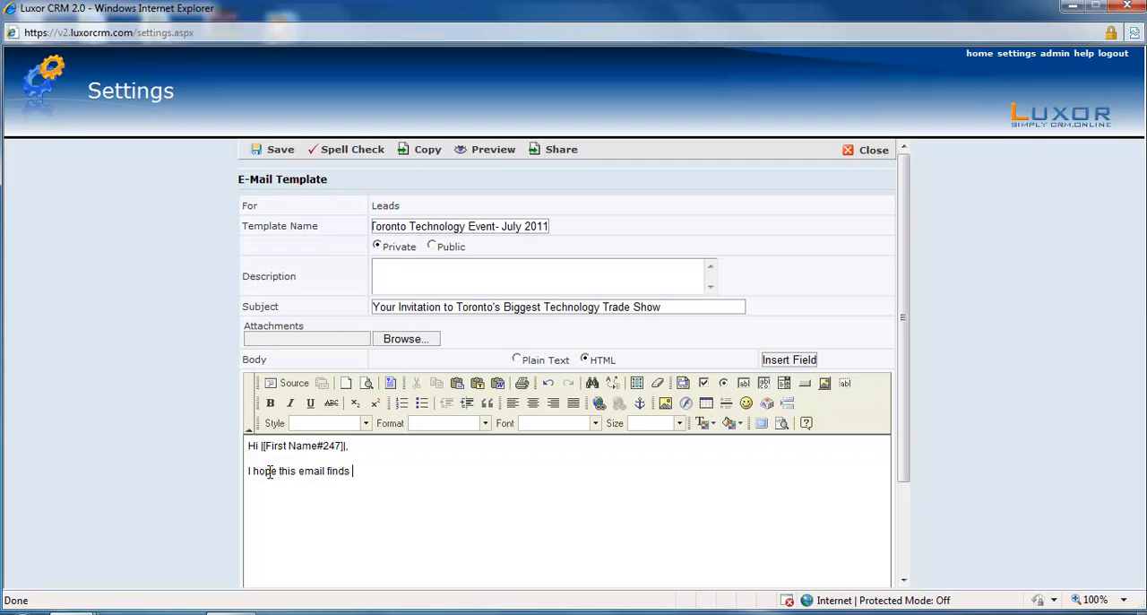
{"action": "type", "text": "you well."}
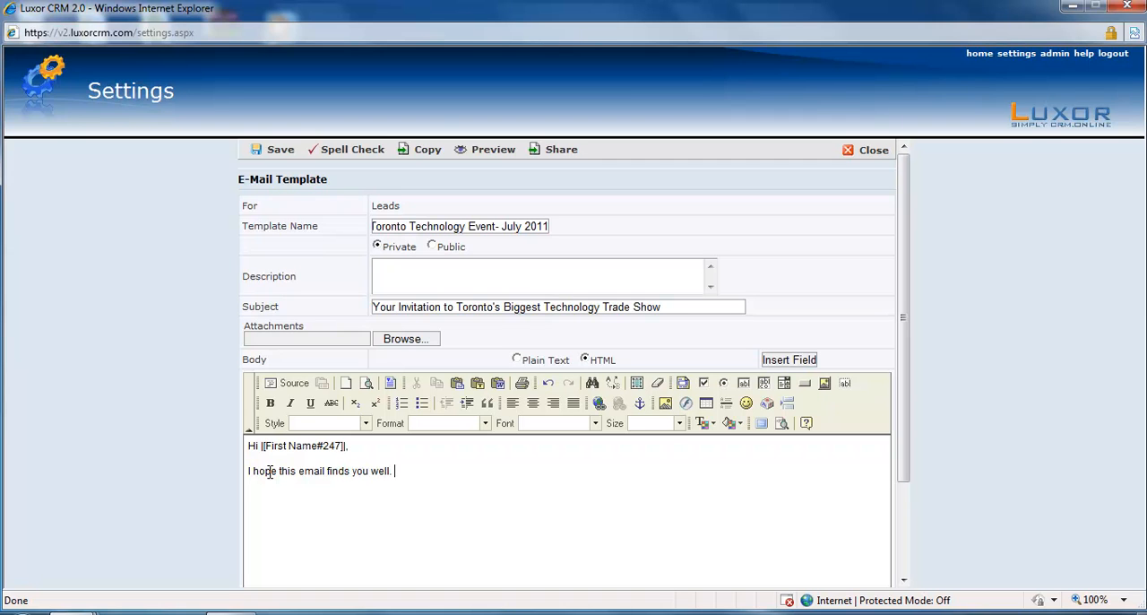
{"action": "type", "text": "I simply wanted to inform you"}
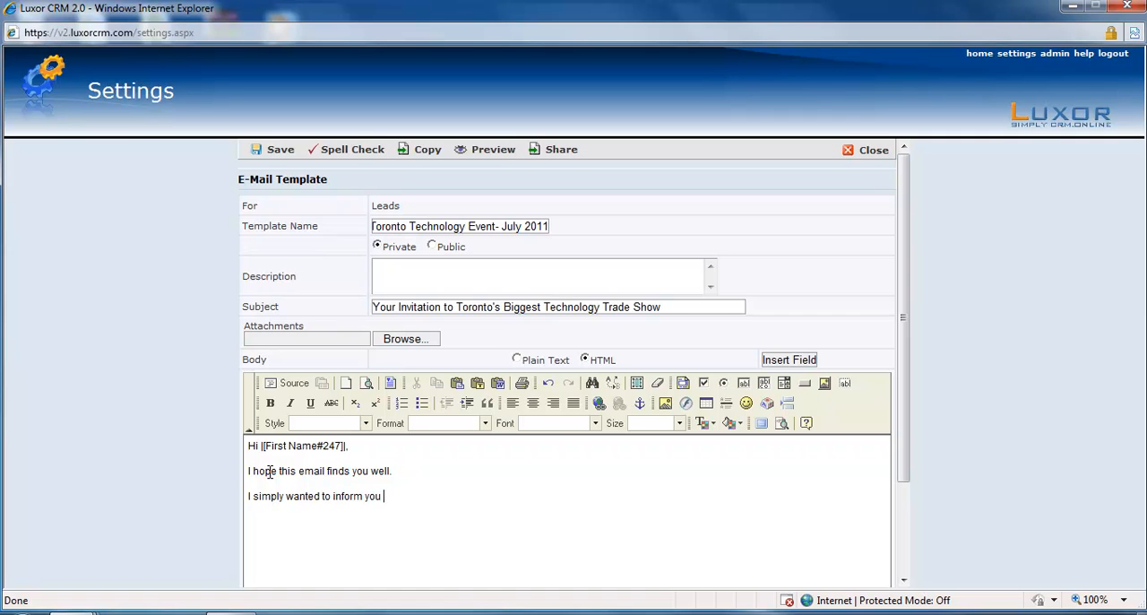
{"action": "type", "text": "that Toronto's"}
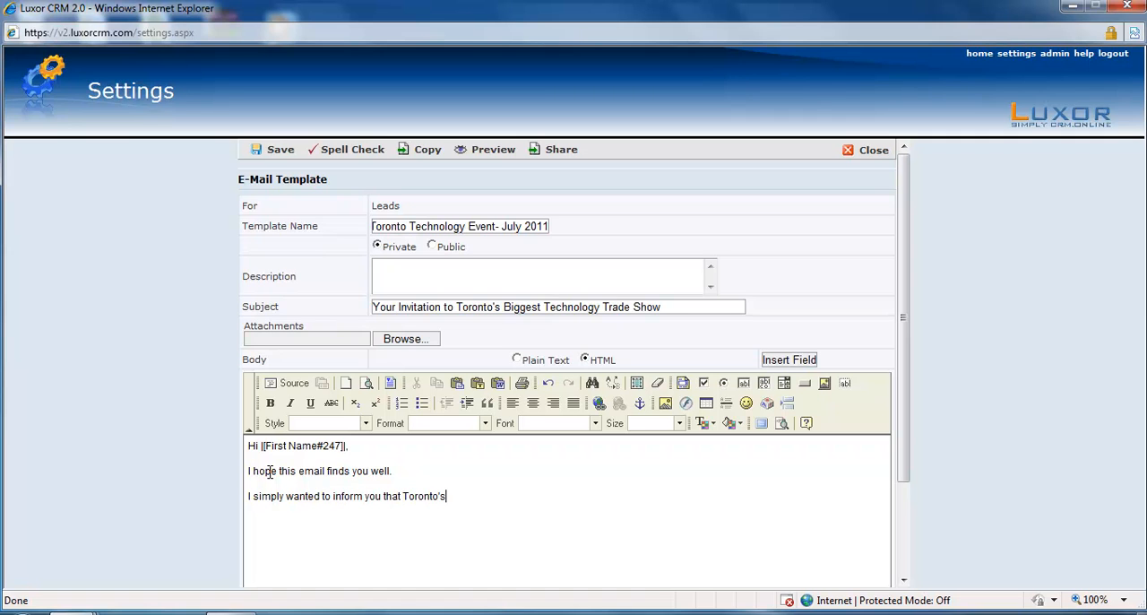
{"action": "type", "text": "Biggest Tech"}
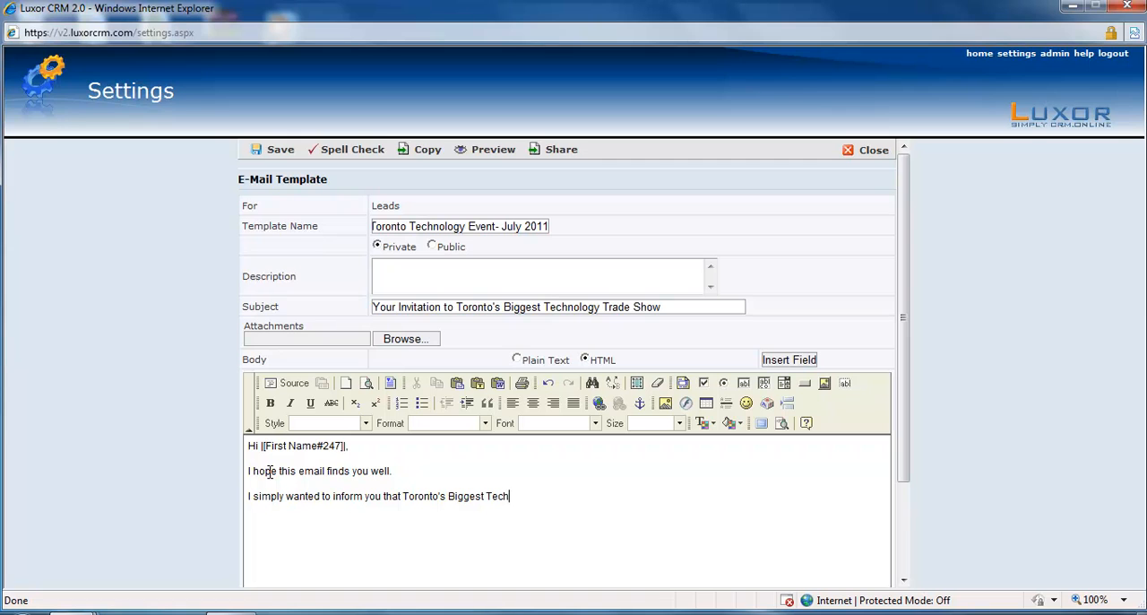
{"action": "type", "text": "event is taking"}
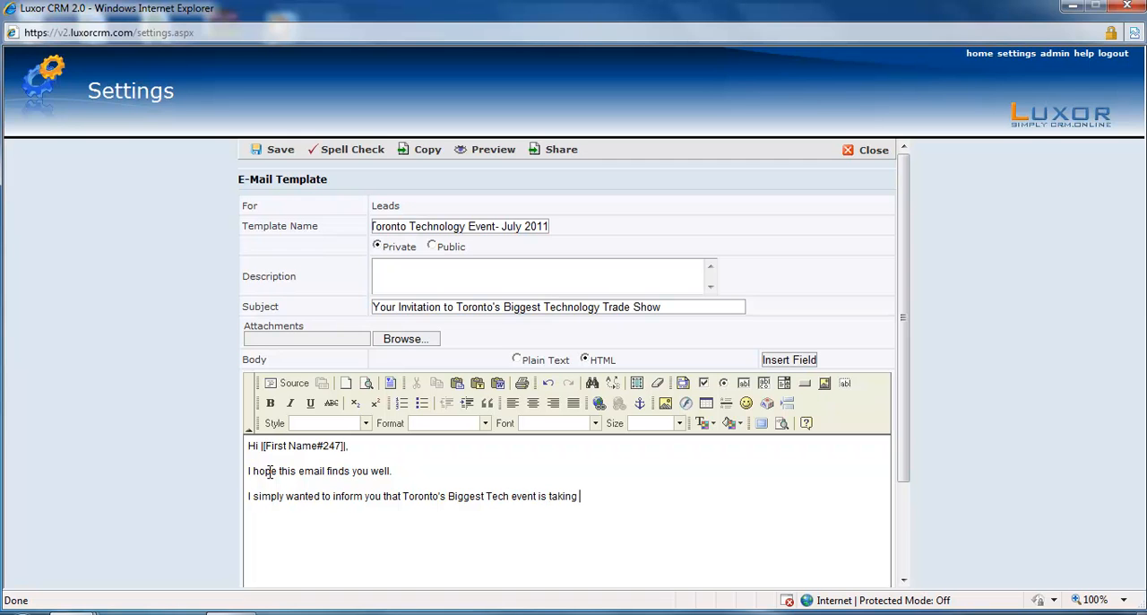
{"action": "type", "text": "place next month"}
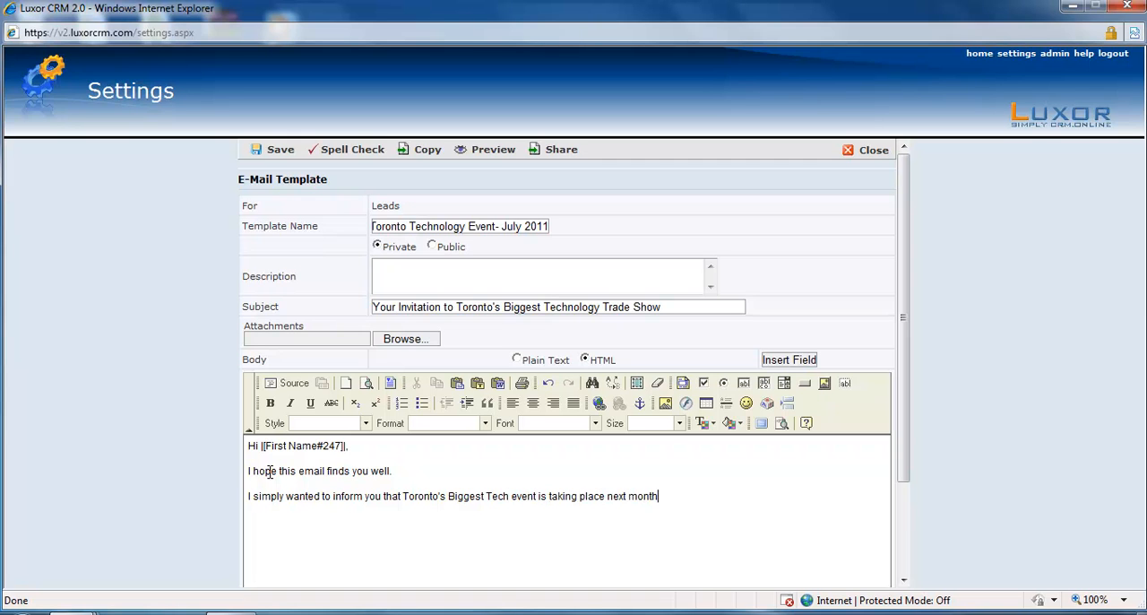
{"action": "type", "text": "and we'll be"}
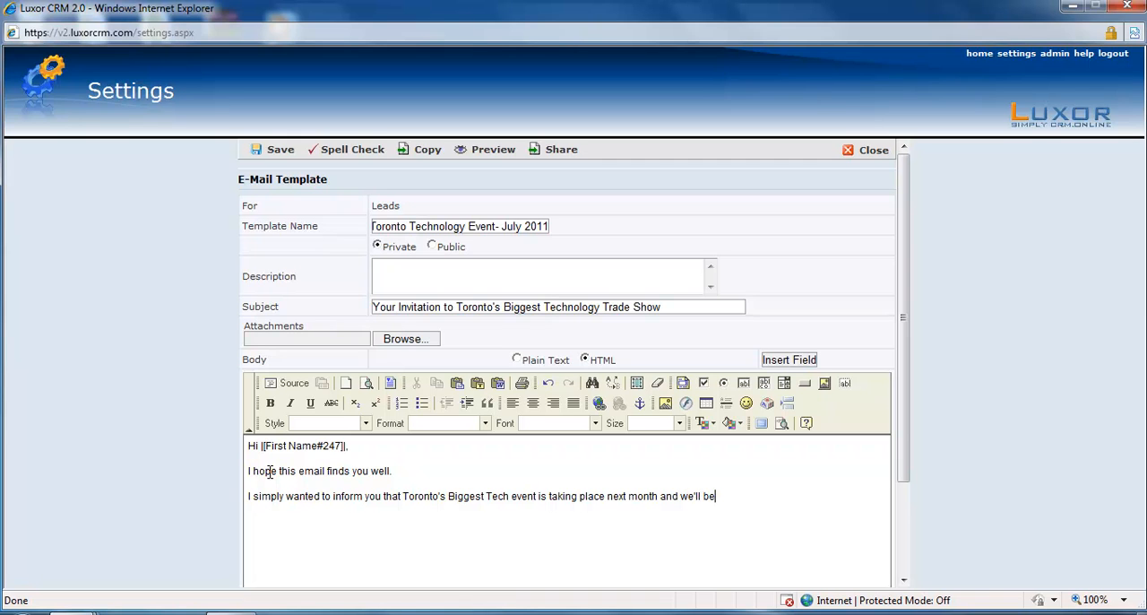
{"action": "type", "text": "exhibiting,"}
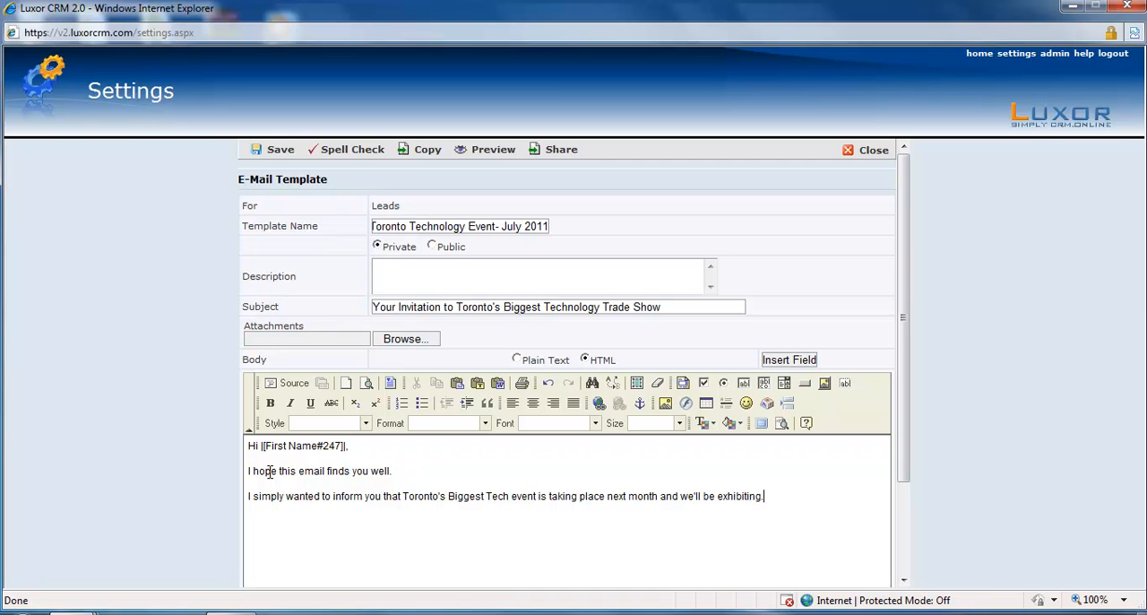
{"action": "type", "text": "Please stop"}
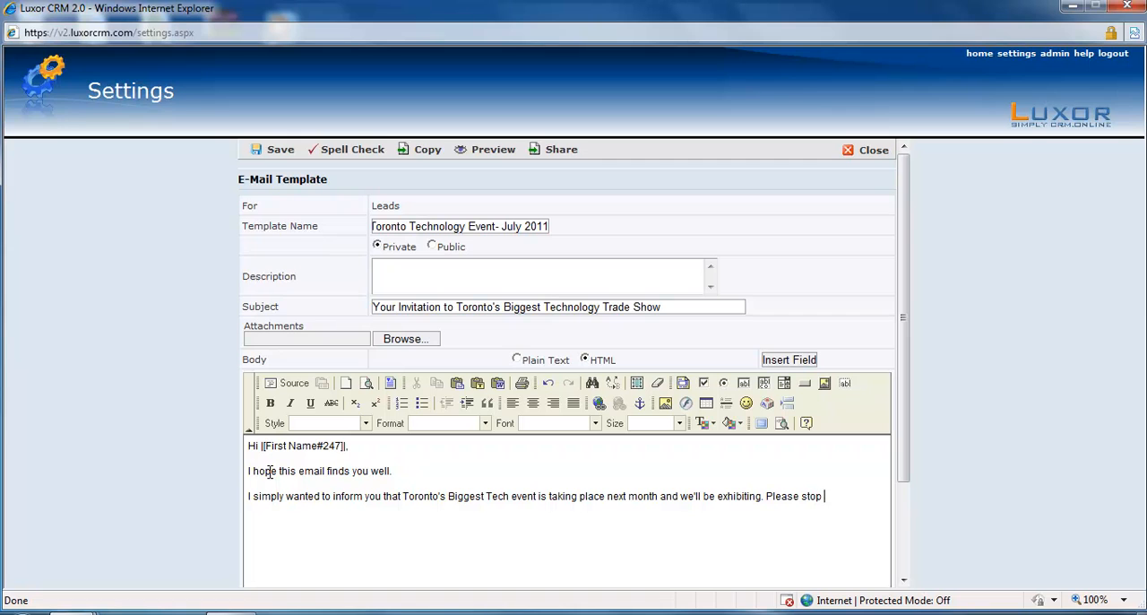
{"action": "type", "text": "by our booth"}
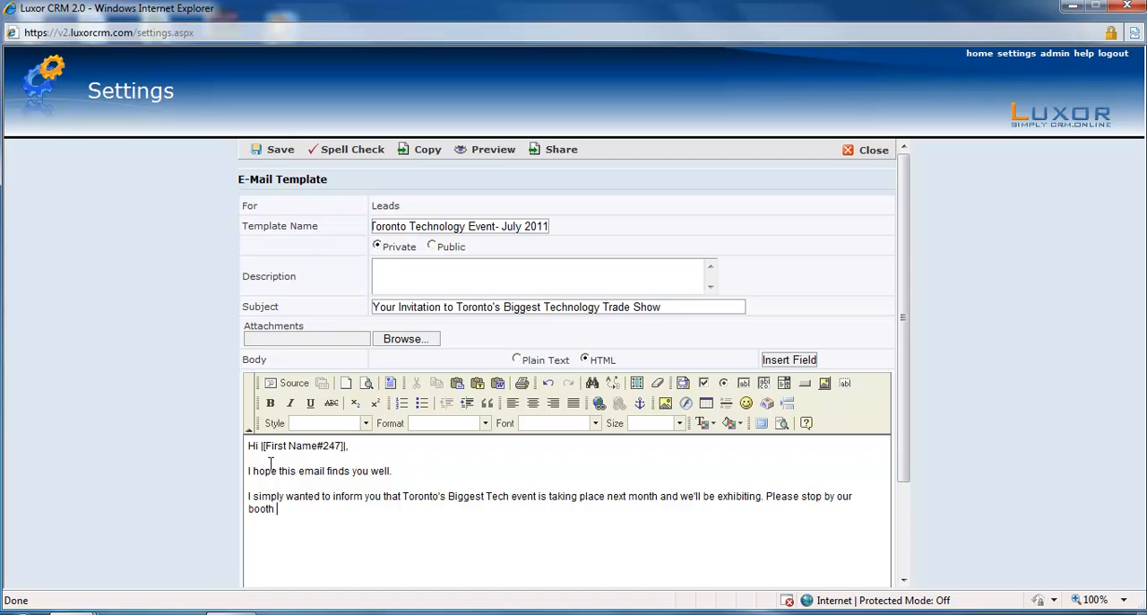
{"action": "type", "text": "and say hello!"}
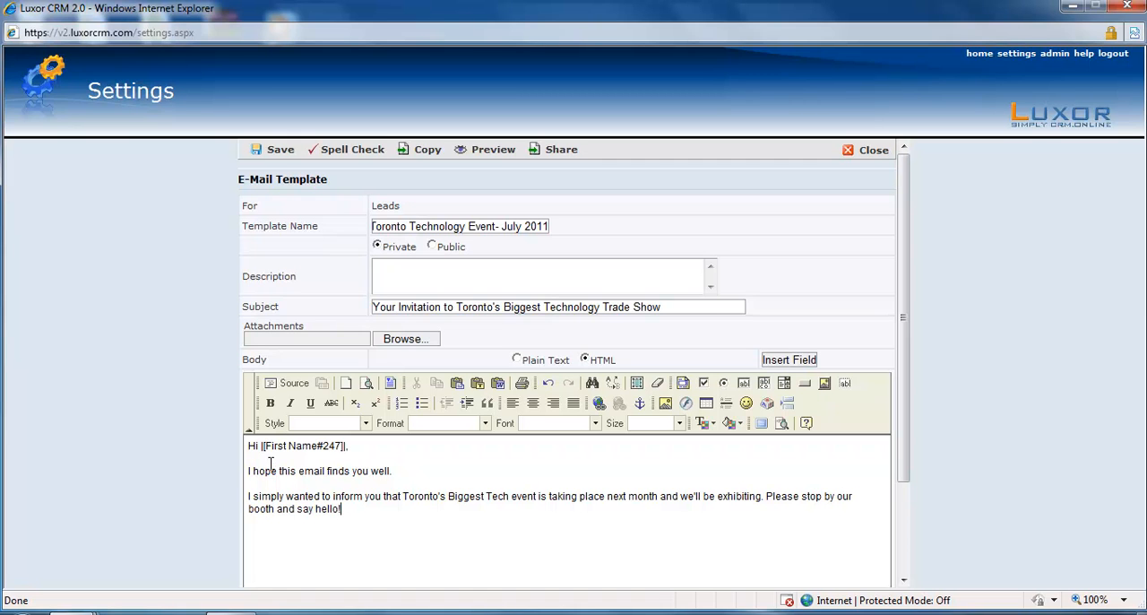
{"action": "type", "text": "For more information and to"}
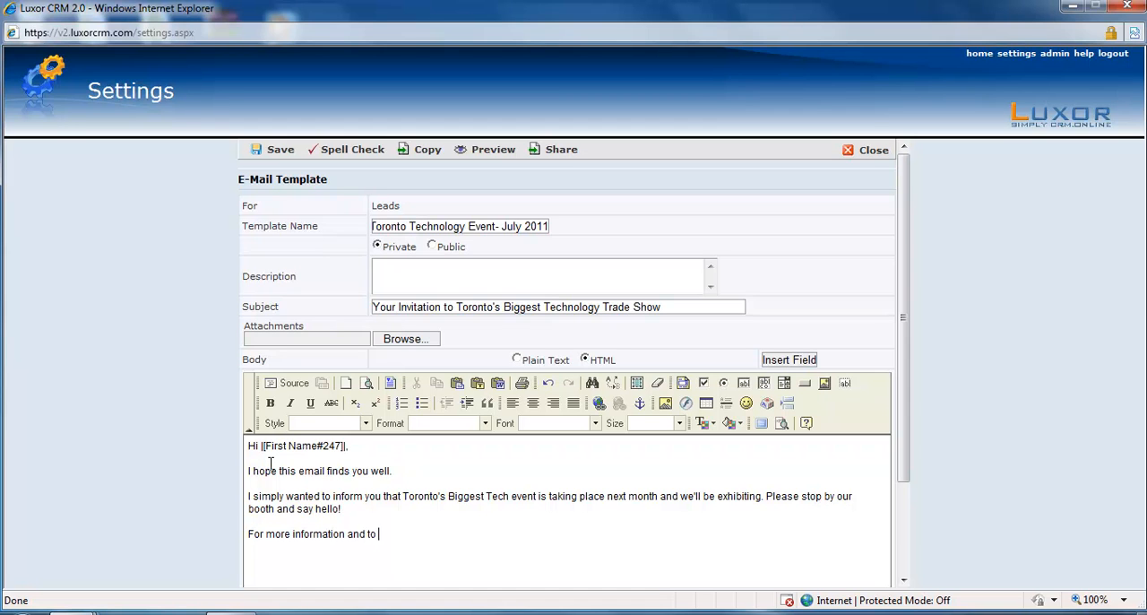
{"action": "type", "text": "RSVP go to:"}
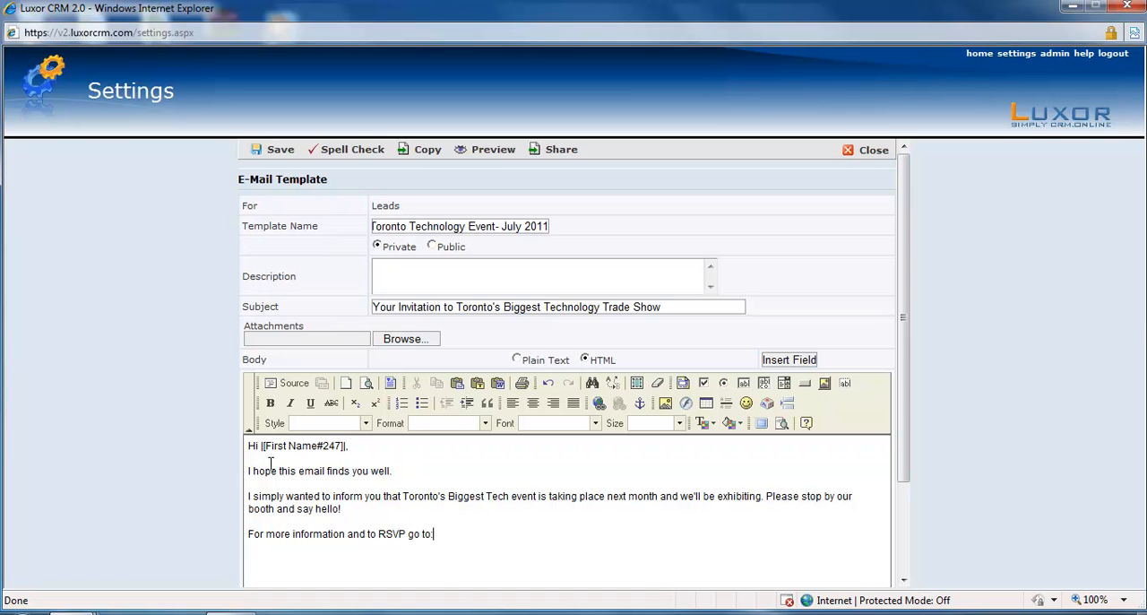
{"action": "type", "text": "www.toron"}
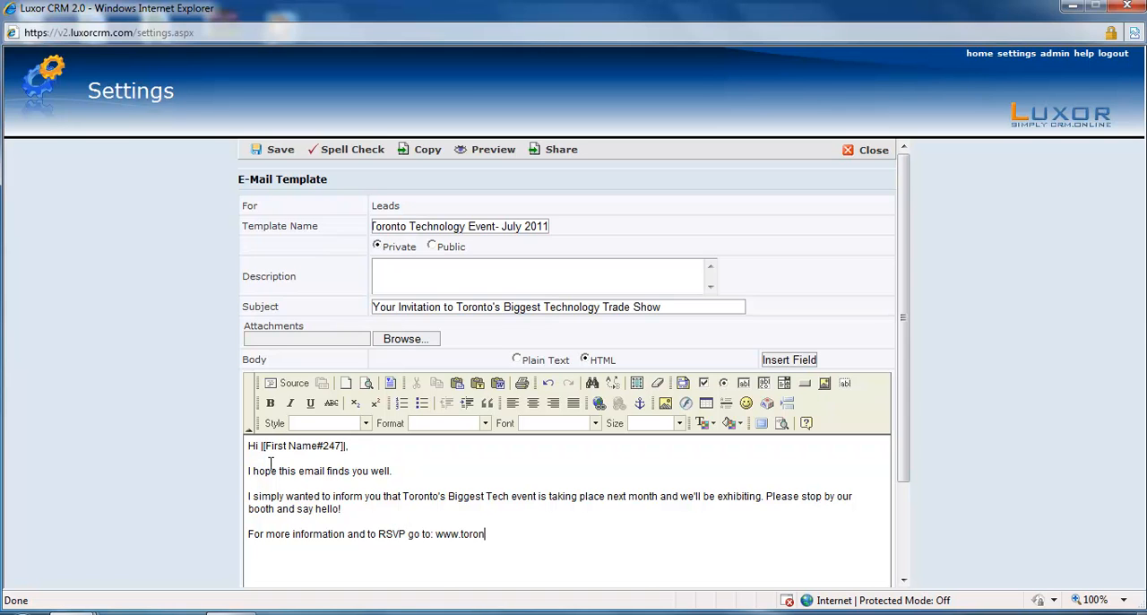
{"action": "type", "text": "tobigtechevent.com"}
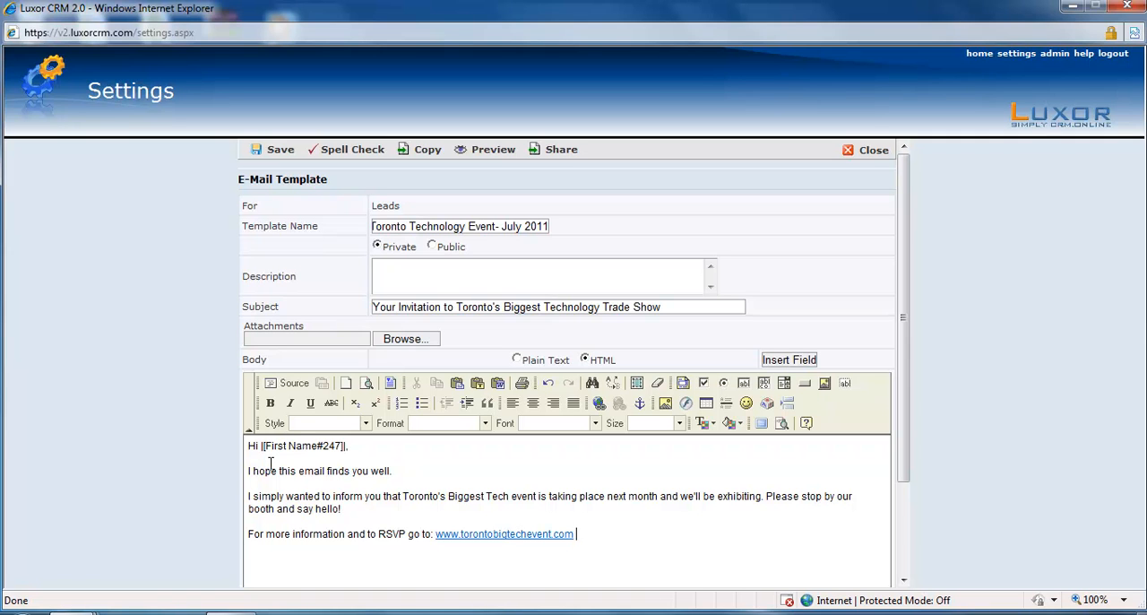
{"action": "type", "text": "Thank"}
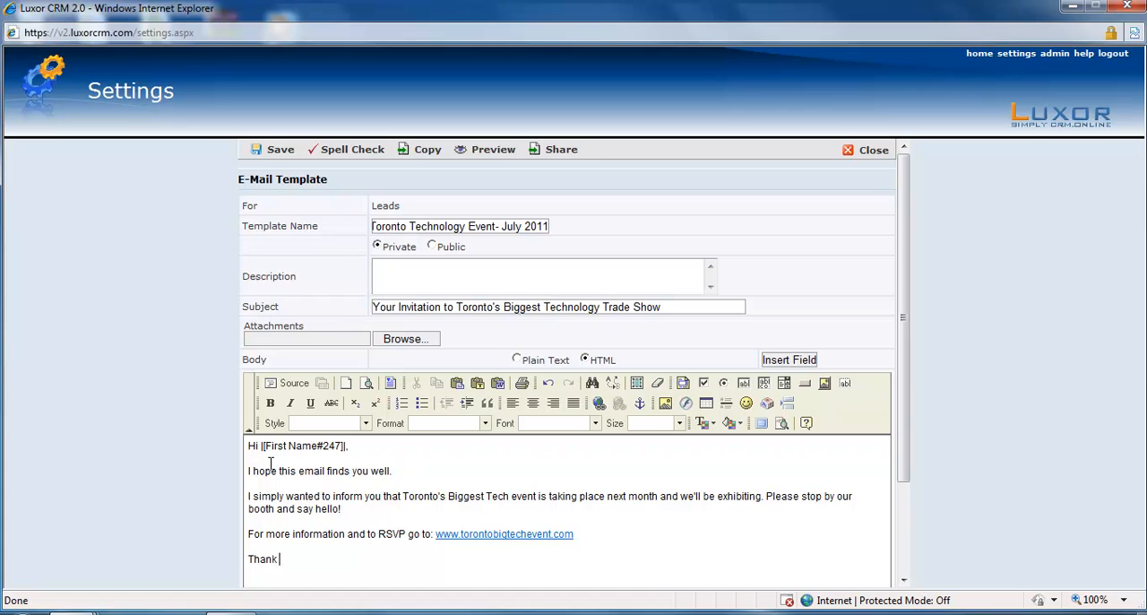
{"action": "type", "text": "you,"}
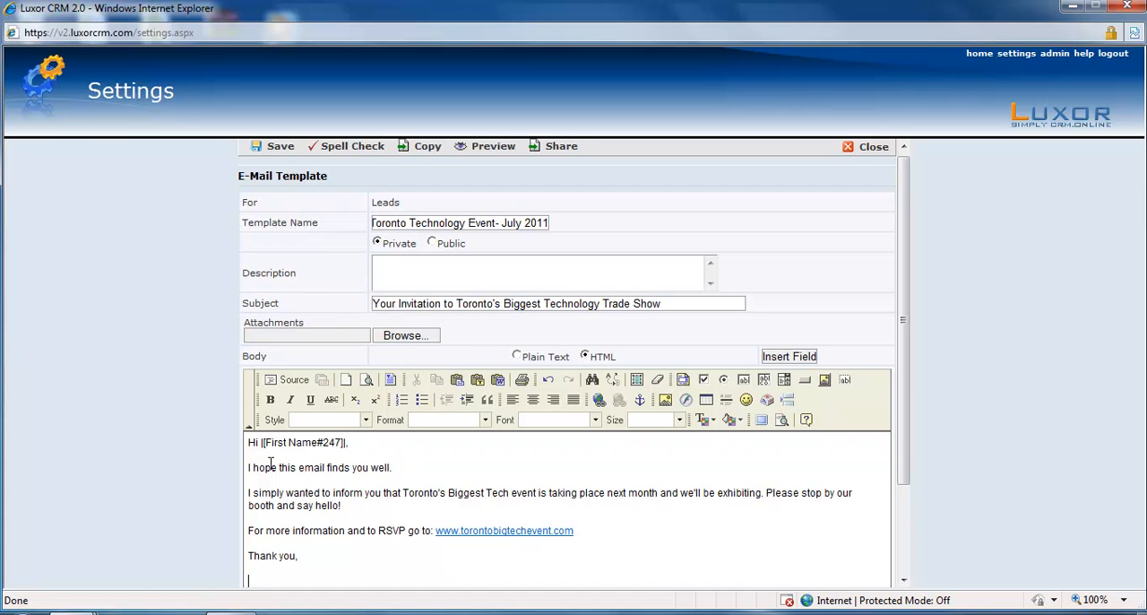
{"action": "type", "text": "www.luxorcrm.com"}
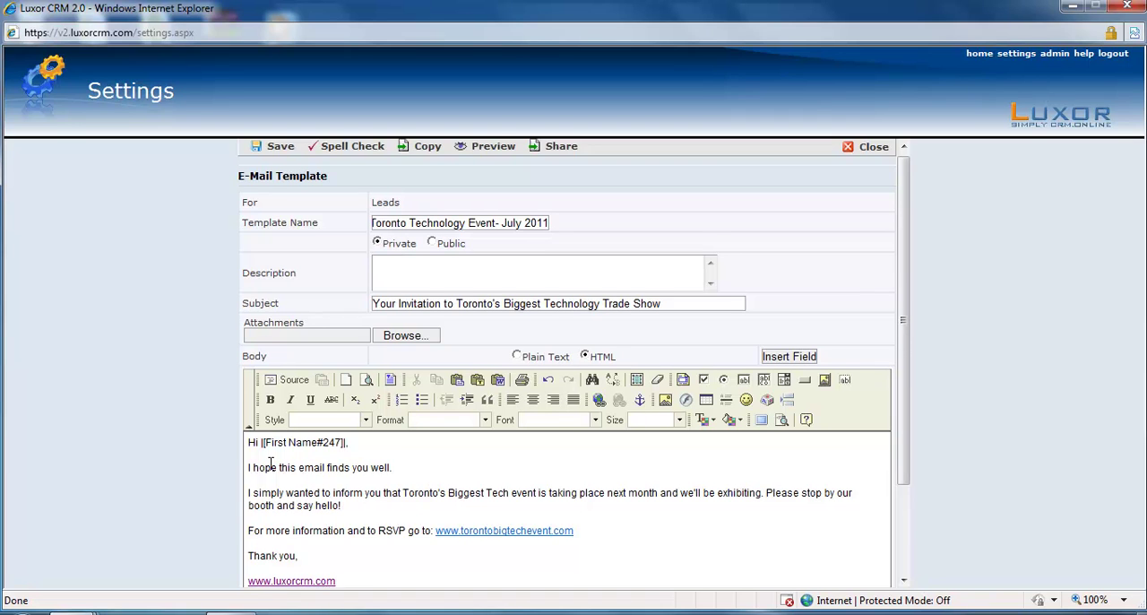
{"action": "scroll", "scroll_direction": "down", "scroll_amount": 3}
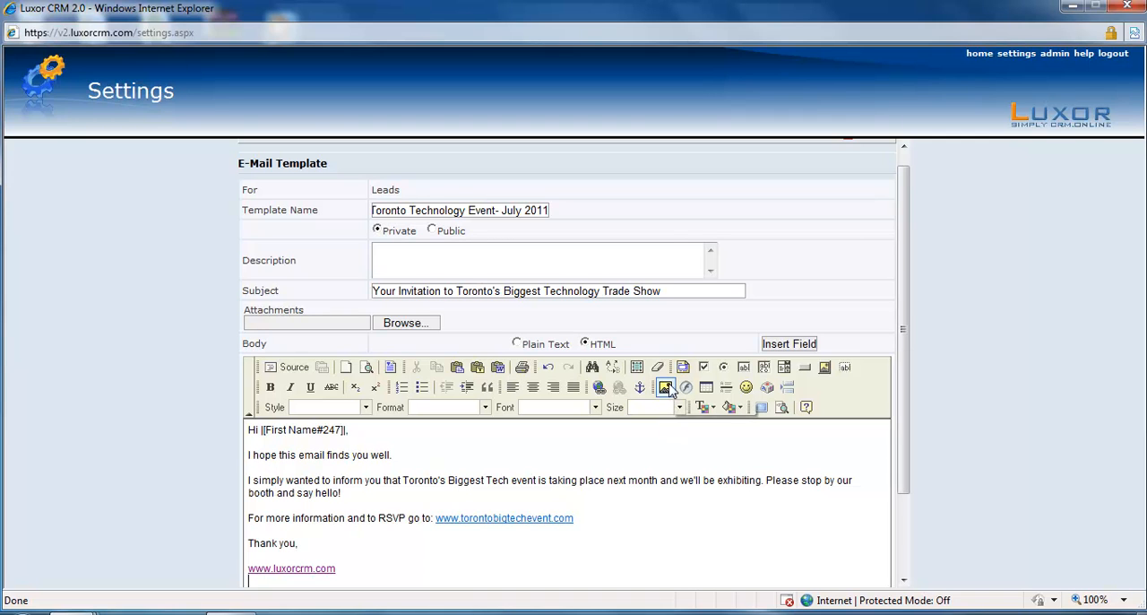
{"action": "mouse_move", "coordinate": [665, 387]}
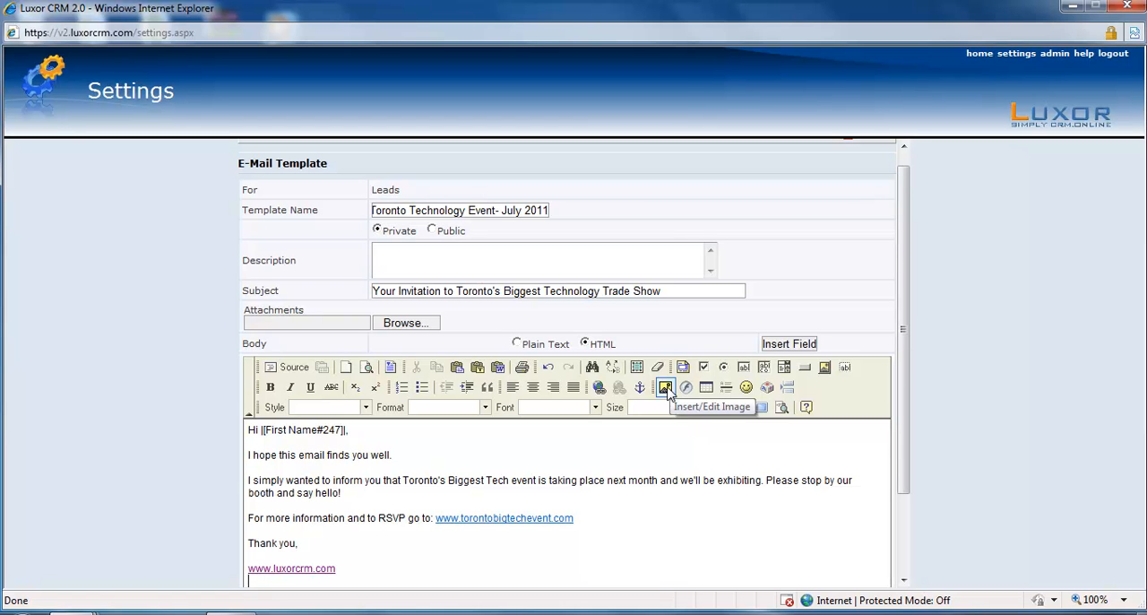
Step: Bring up Image Properties from the editor's Insert/Edit Image tool
{"action": "left_click", "coordinate": [664, 387]}
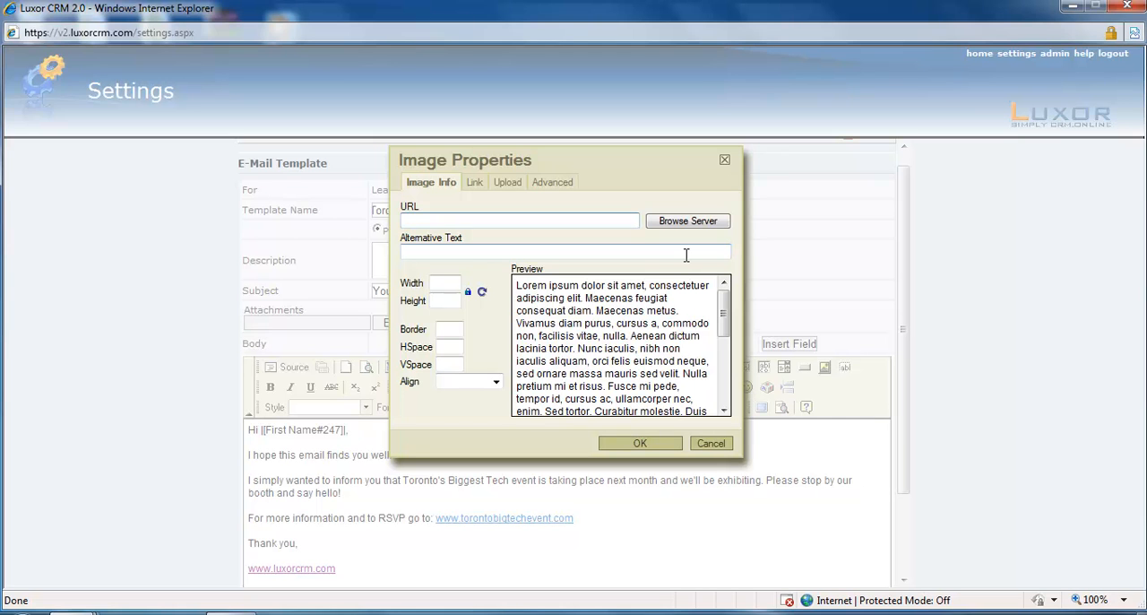
Step: From the Upload tab, browse to and choose the 'contact us' picture
{"action": "left_click", "coordinate": [520, 220]}
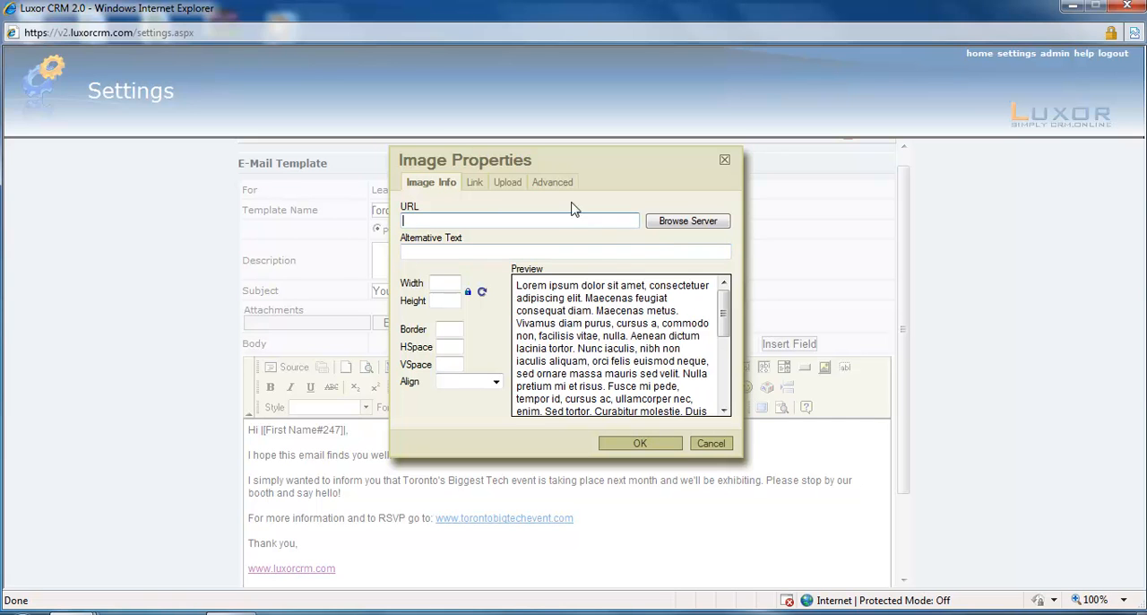
{"action": "left_click", "coordinate": [502, 183]}
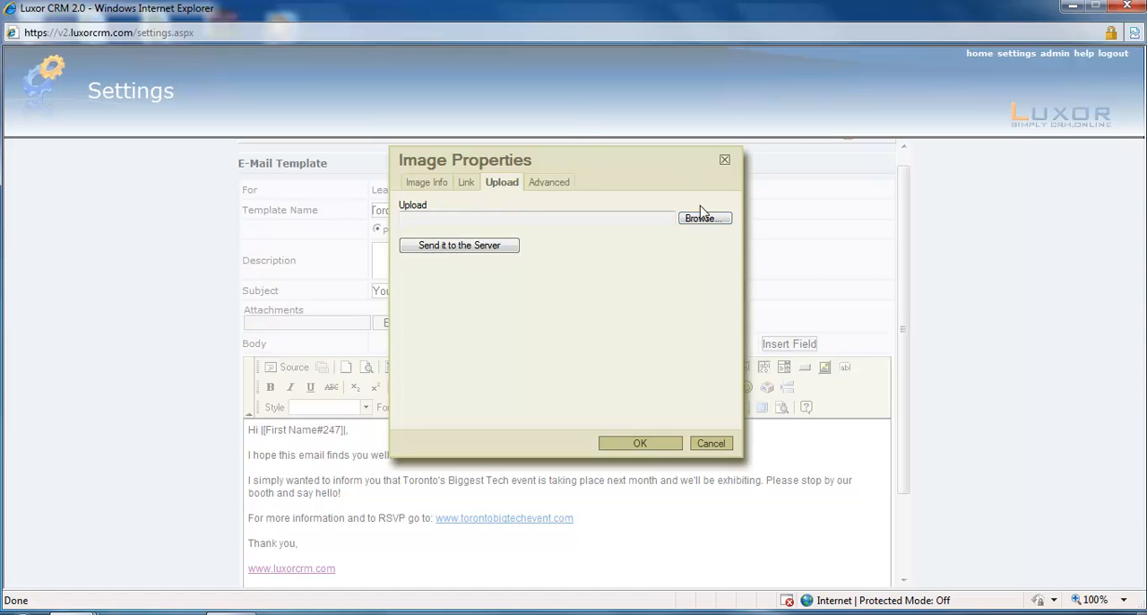
{"action": "left_click", "coordinate": [705, 219]}
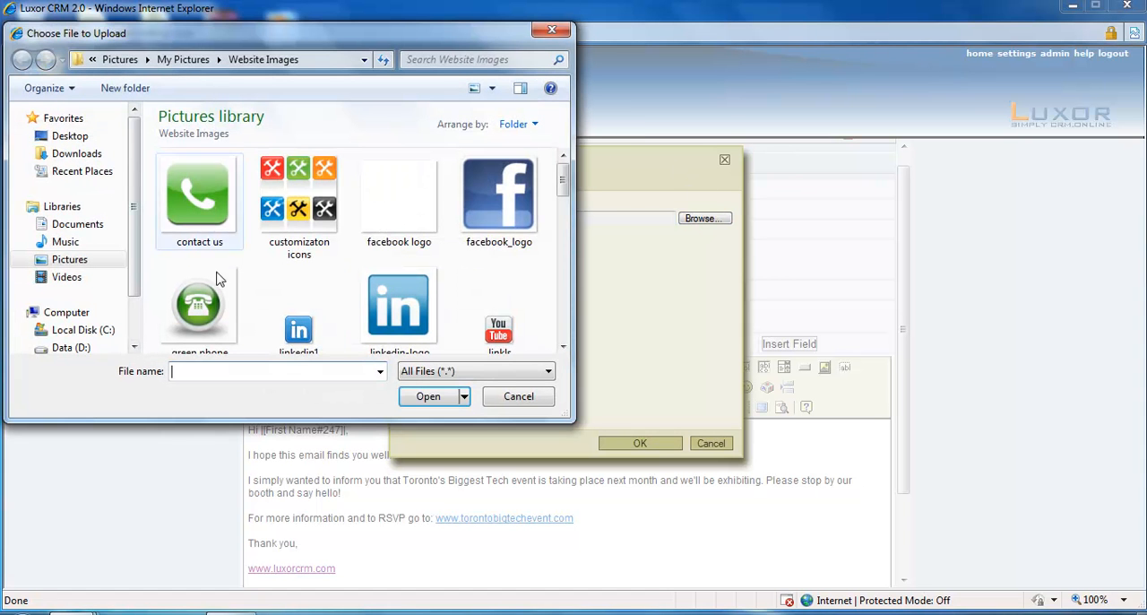
{"action": "mouse_move", "coordinate": [285, 321]}
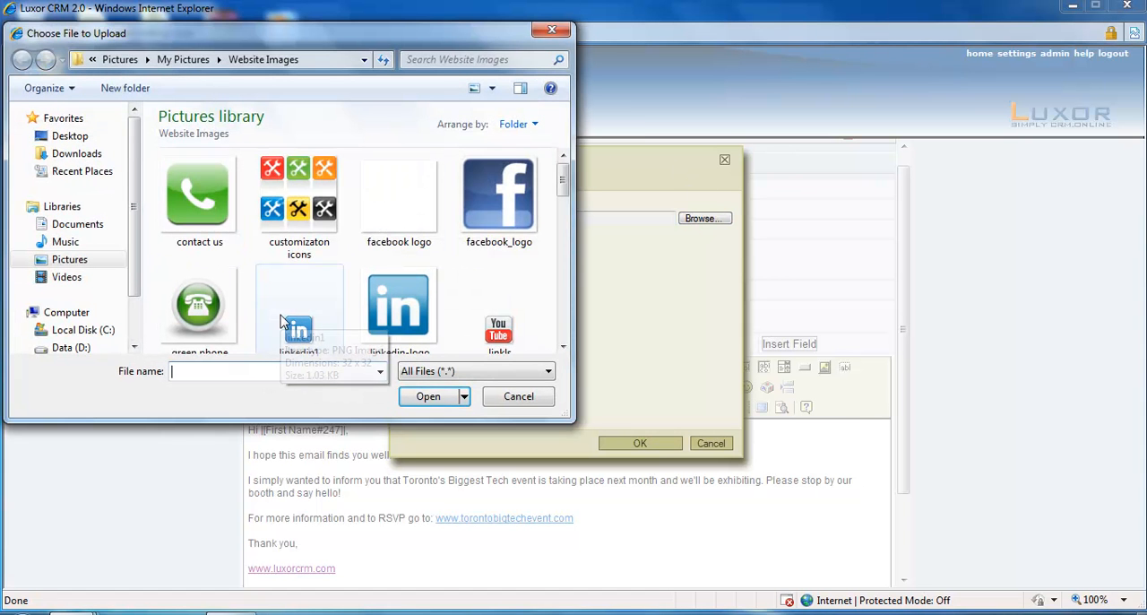
{"action": "left_click", "coordinate": [199, 192]}
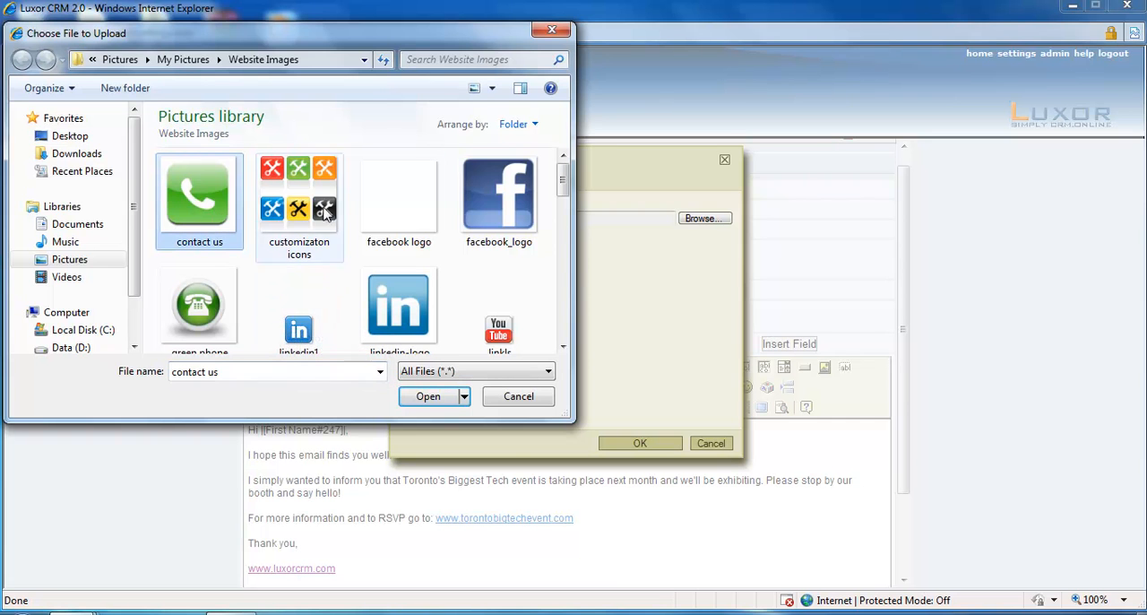
{"action": "left_click", "coordinate": [427, 396]}
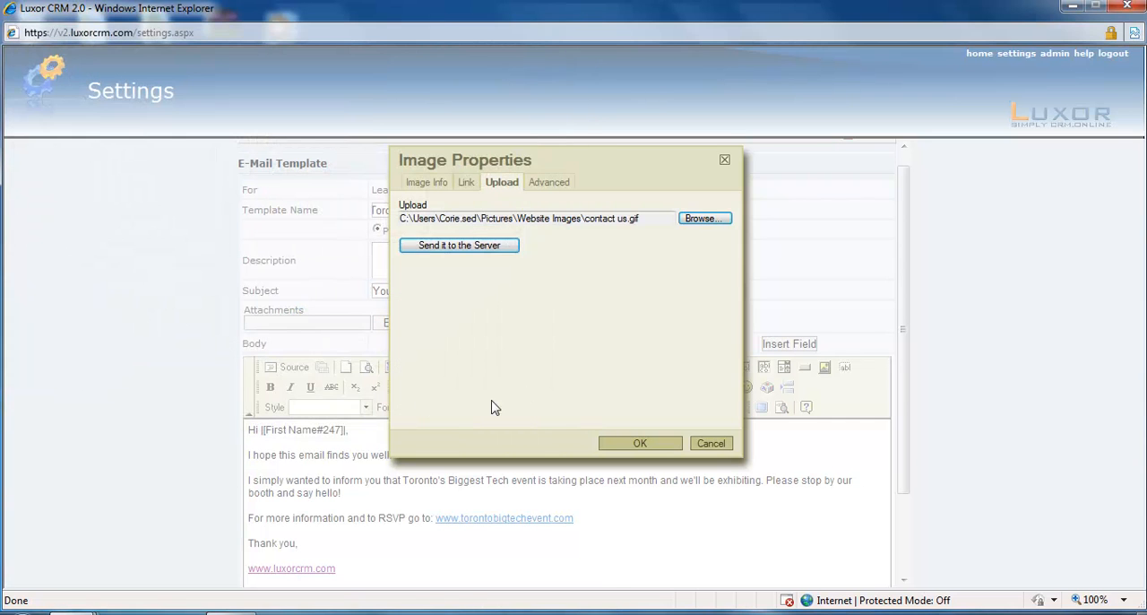
Step: Send the picture to the server, accepting the rename notice and security warning
{"action": "left_click", "coordinate": [459, 244]}
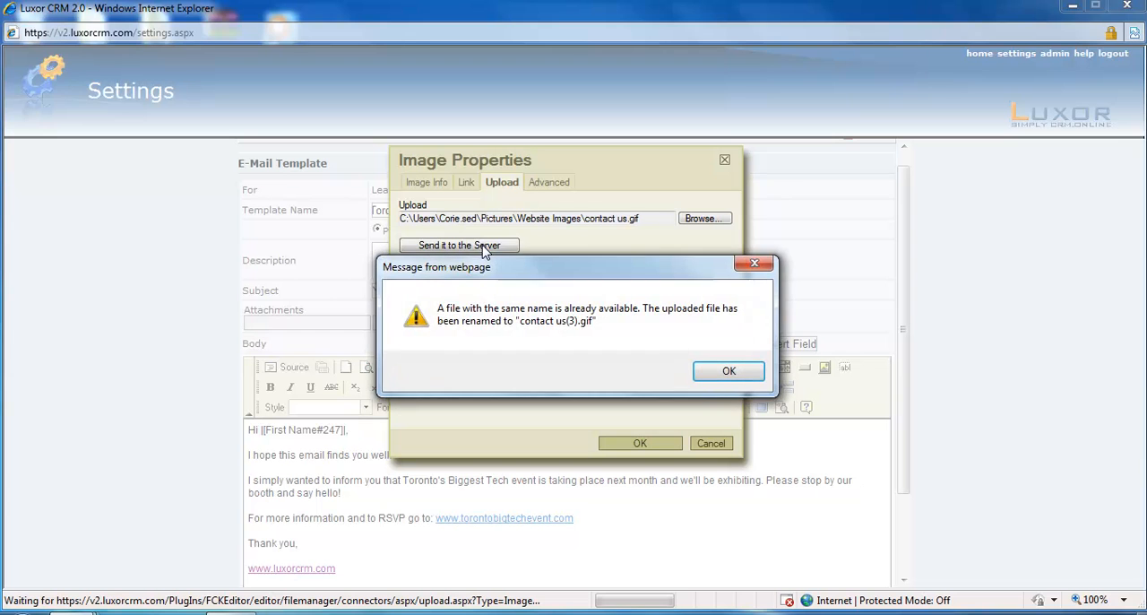
{"action": "left_click", "coordinate": [728, 371]}
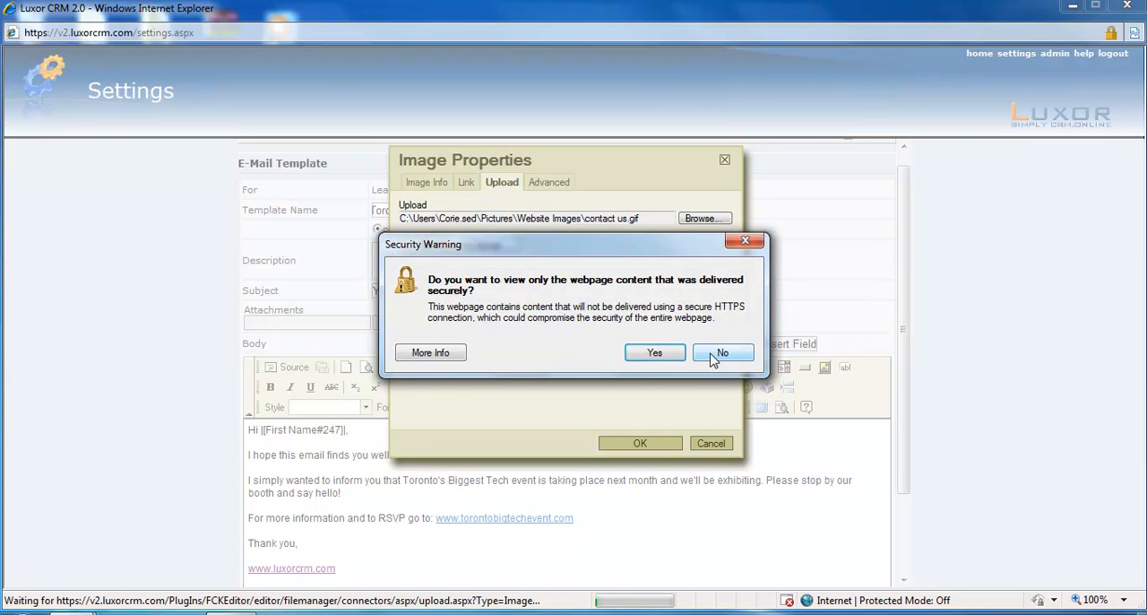
{"action": "left_click", "coordinate": [722, 351]}
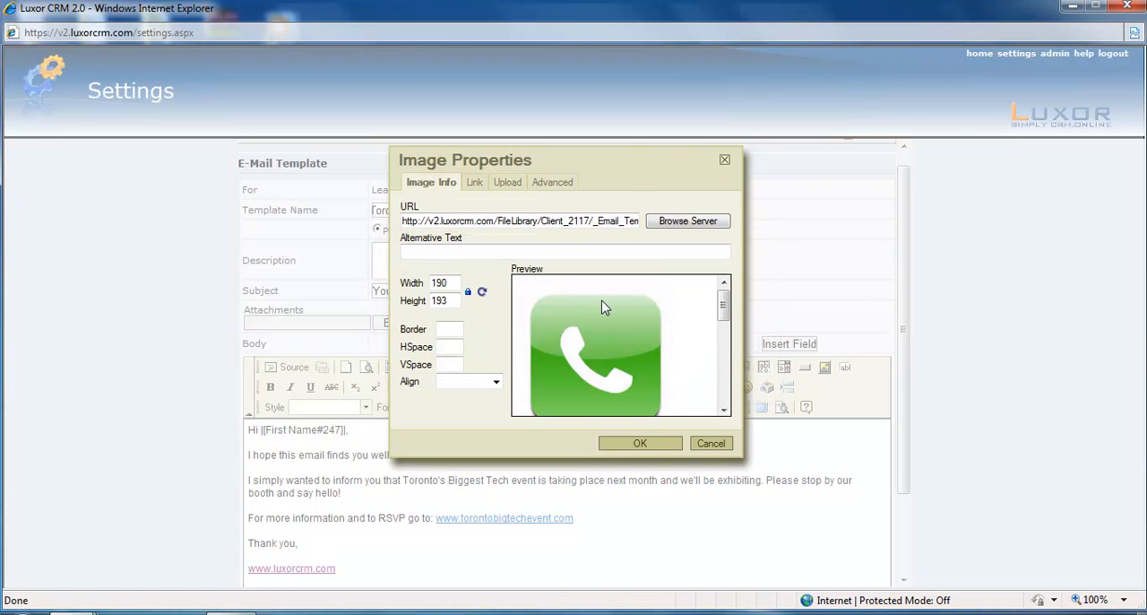
{"action": "mouse_move", "coordinate": [415, 298]}
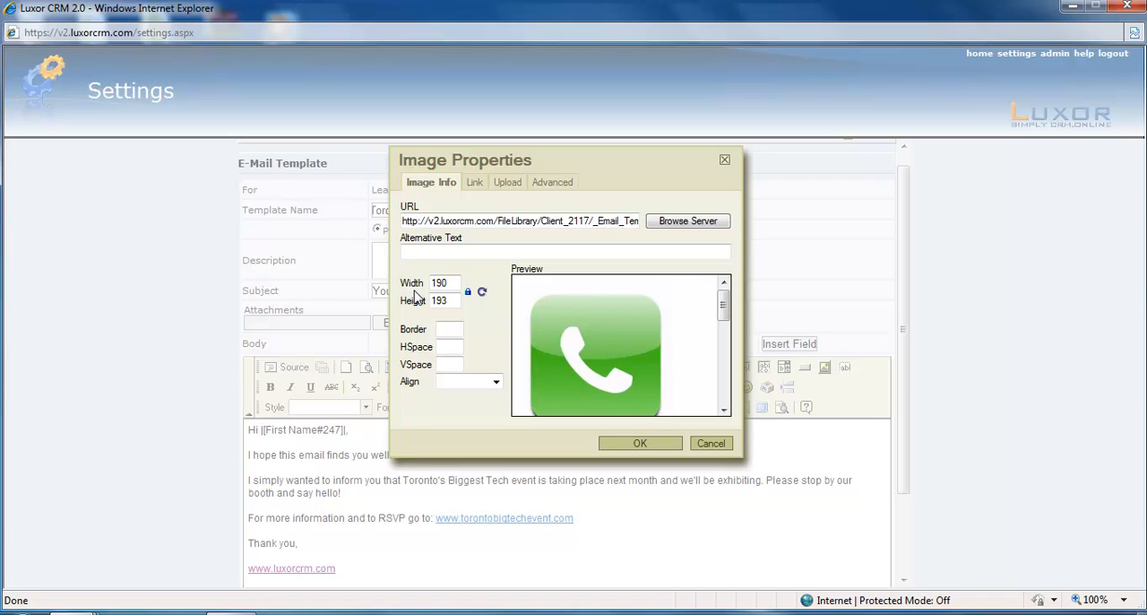
{"action": "mouse_move", "coordinate": [484, 321]}
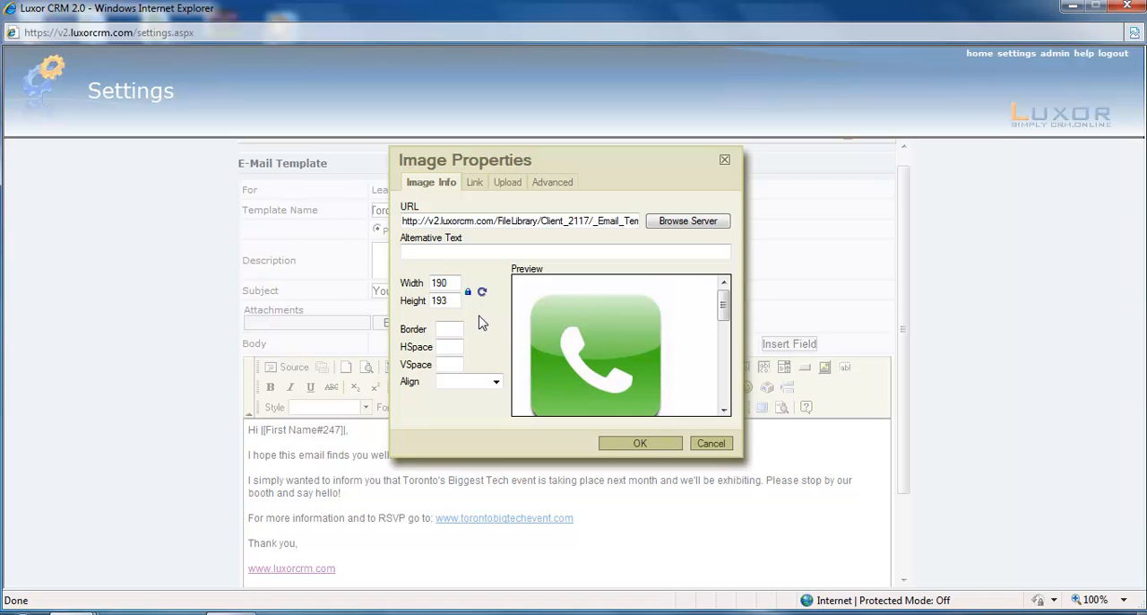
Step: Resize the image to width 35 (height 36) and confirm
{"action": "left_click", "coordinate": [444, 283]}
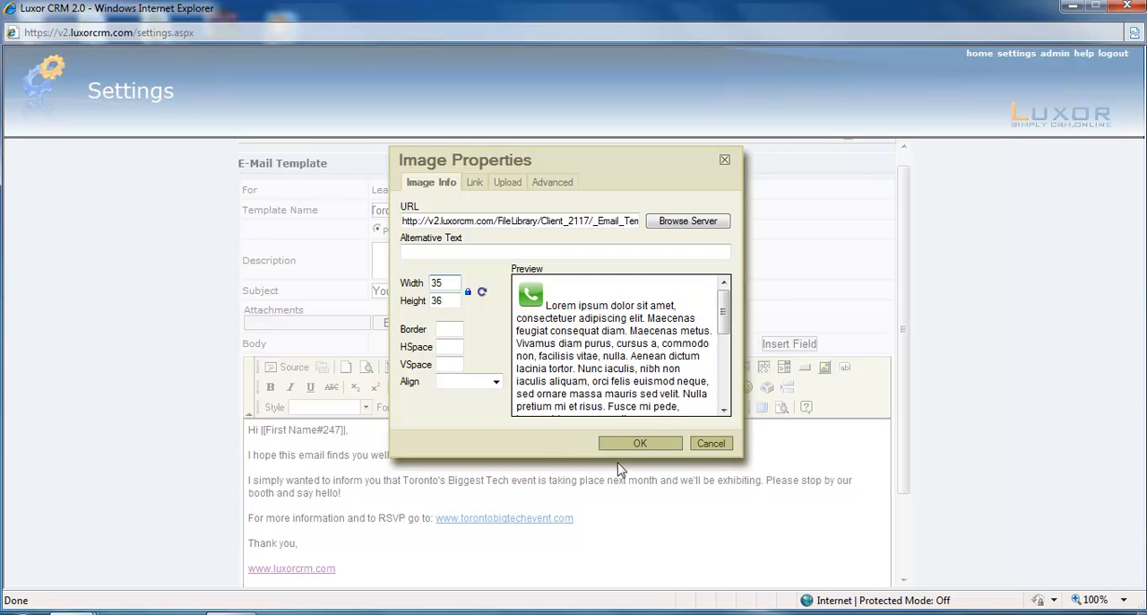
{"action": "left_click", "coordinate": [640, 443]}
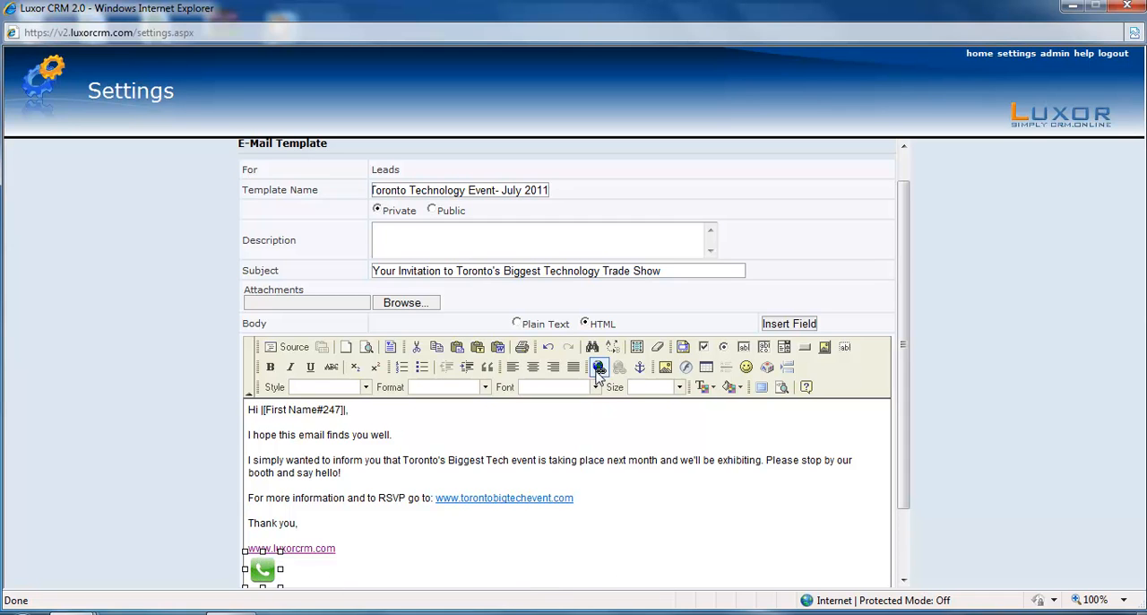
{"action": "mouse_move", "coordinate": [598, 368]}
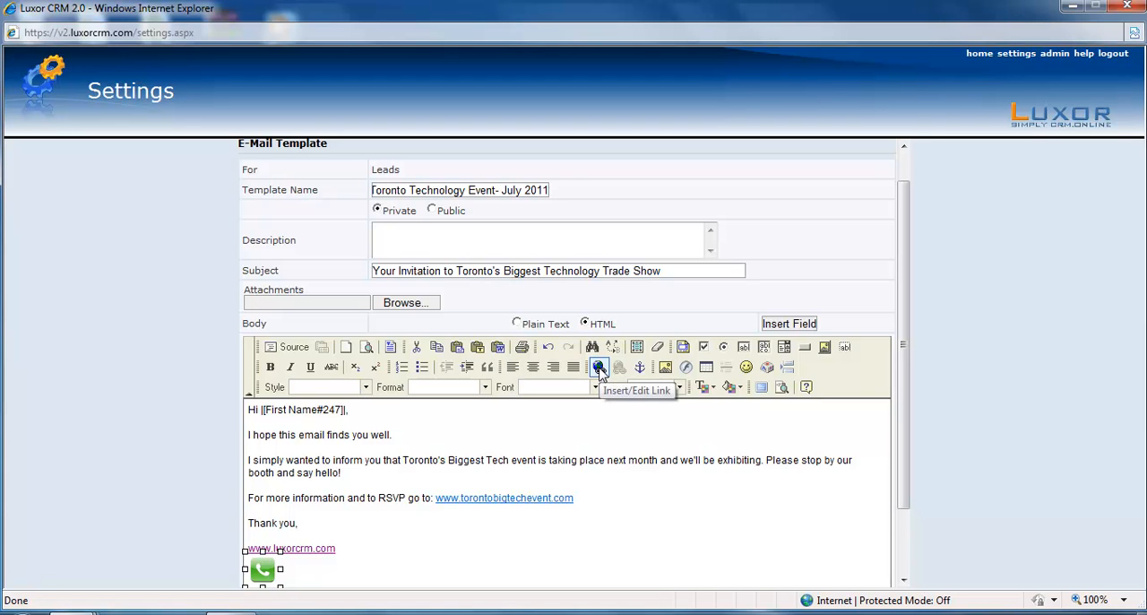
{"action": "left_click", "coordinate": [599, 370]}
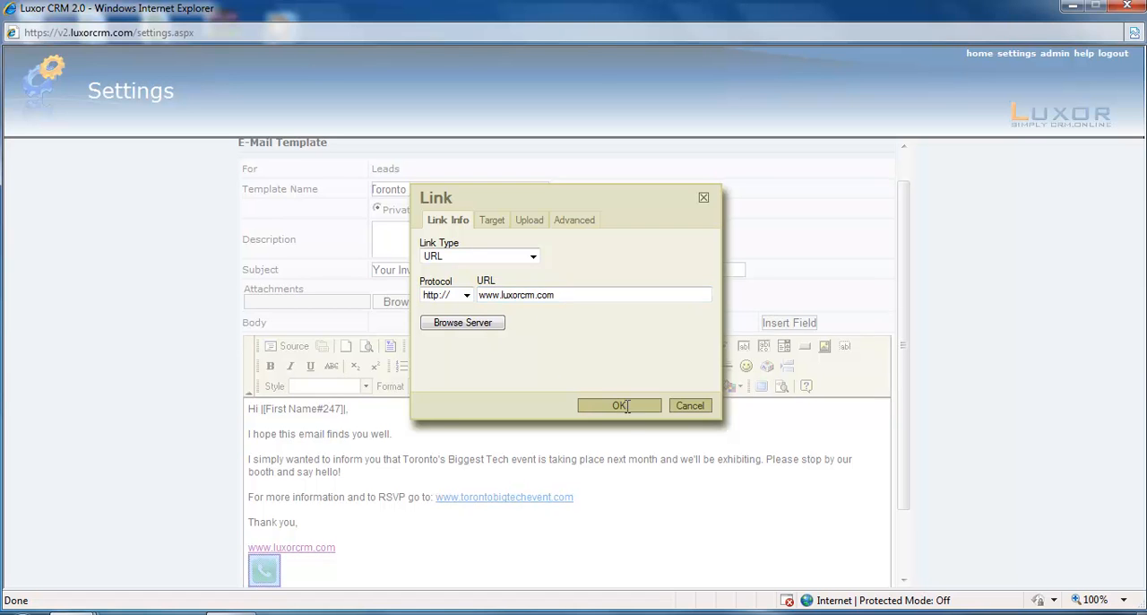
{"action": "left_click", "coordinate": [620, 405]}
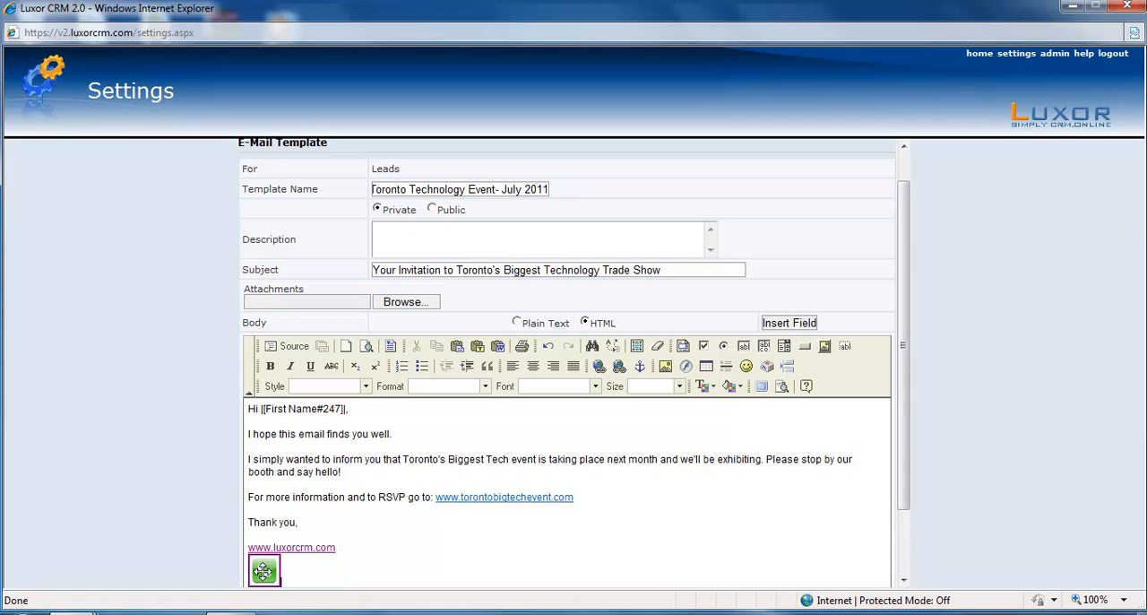
{"action": "right_click", "coordinate": [262, 572]}
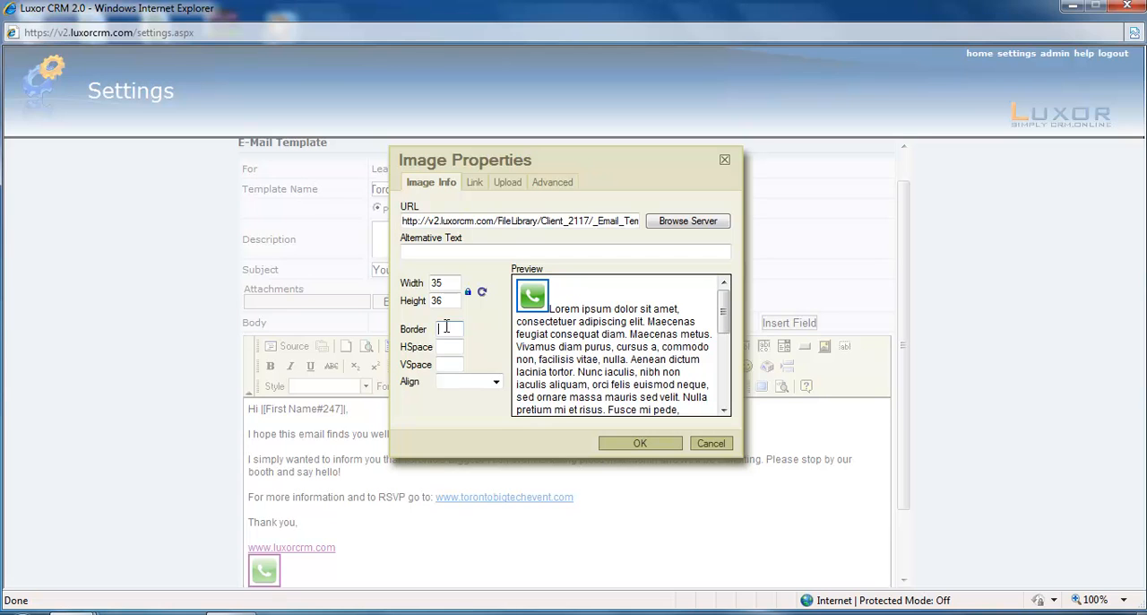
{"action": "left_click", "coordinate": [641, 443]}
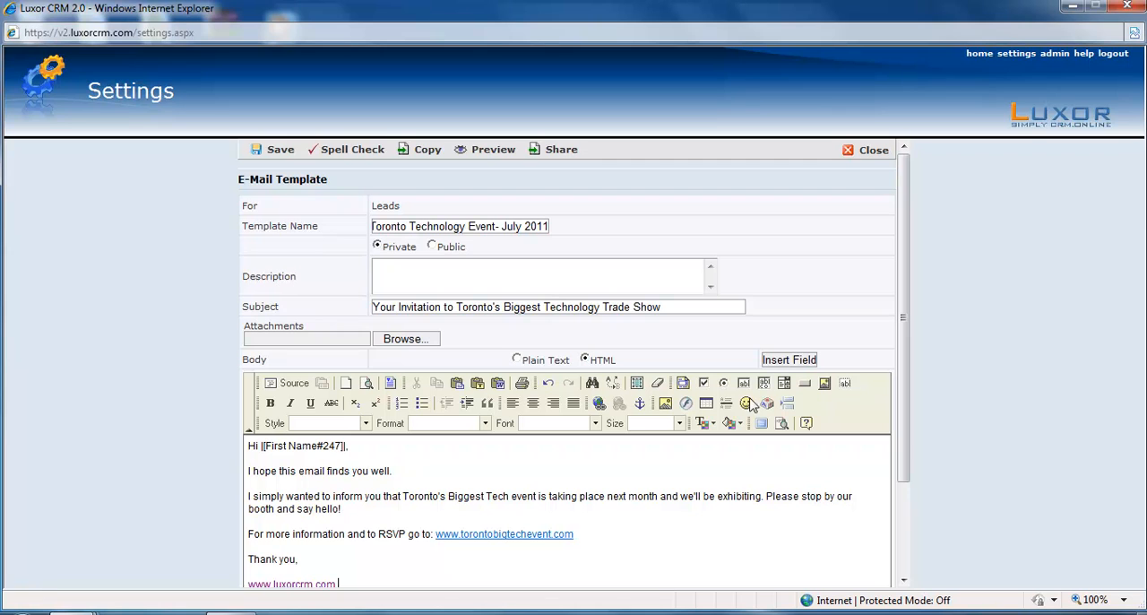
{"action": "mouse_move", "coordinate": [343, 301]}
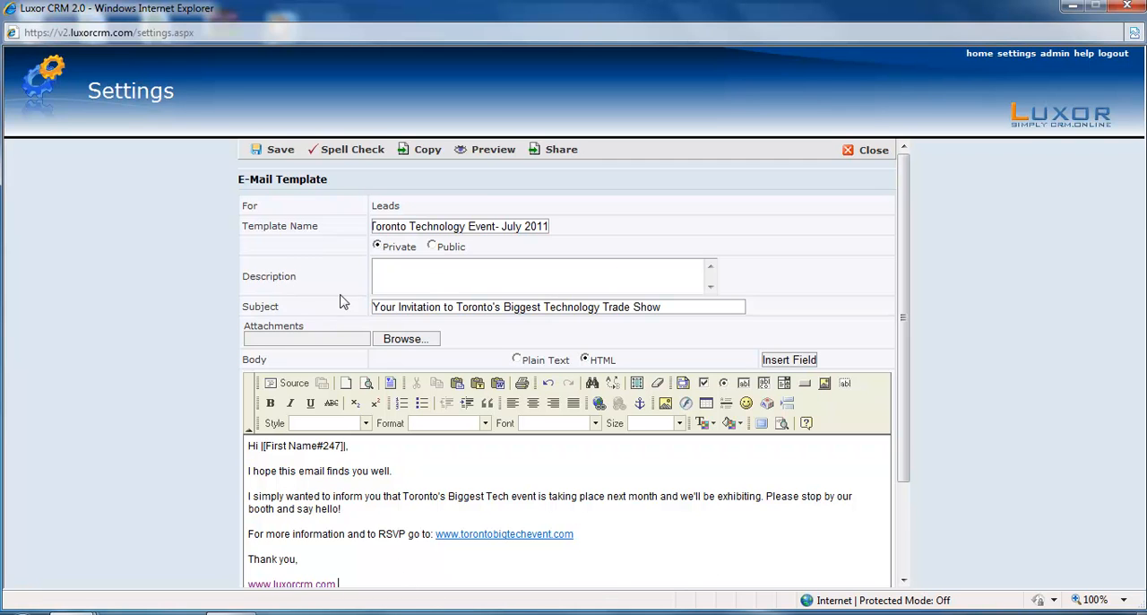
{"action": "mouse_move", "coordinate": [423, 154]}
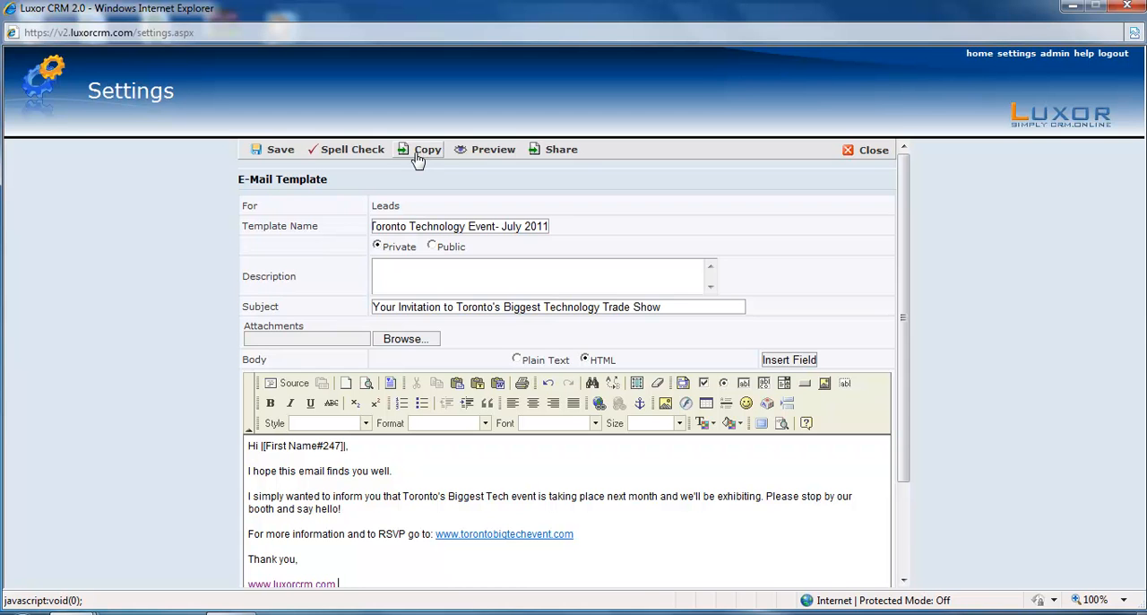
{"action": "mouse_move", "coordinate": [475, 154]}
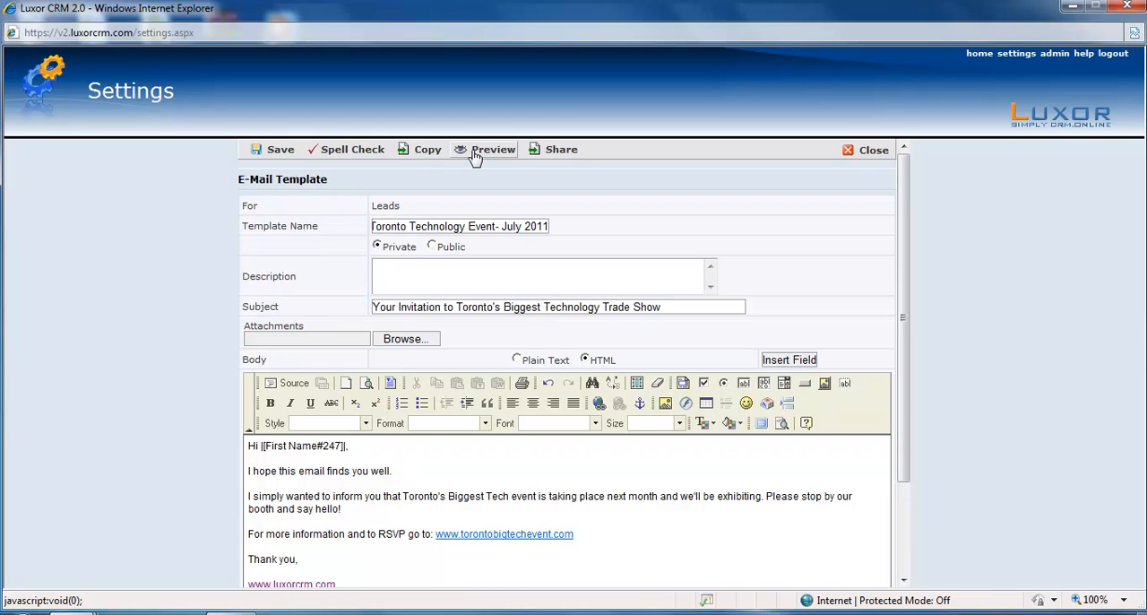
{"action": "left_click", "coordinate": [491, 149]}
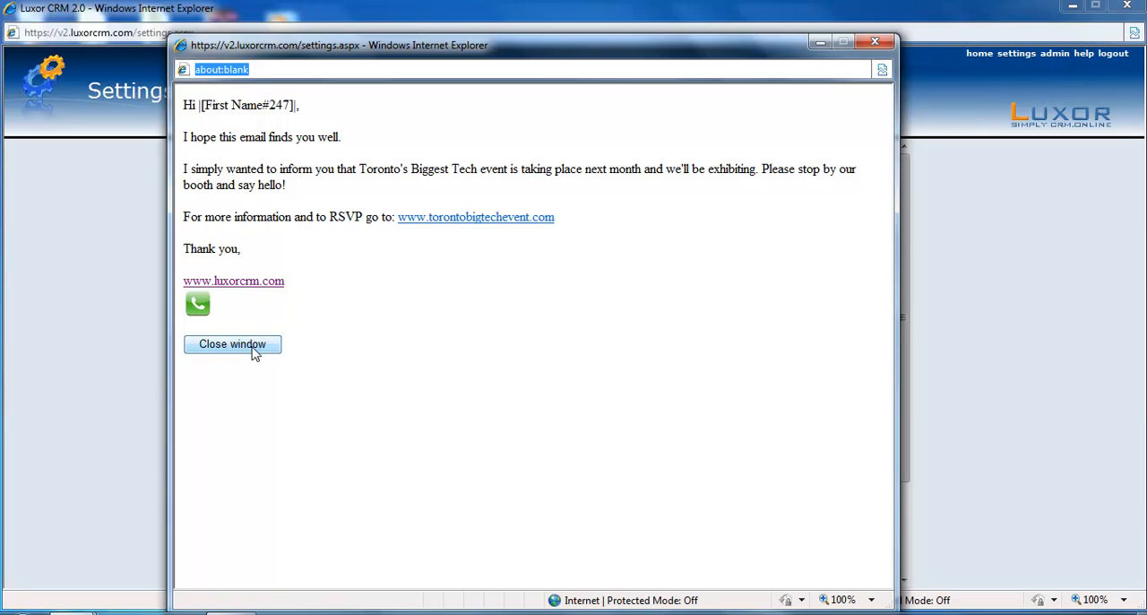
{"action": "left_click", "coordinate": [233, 344]}
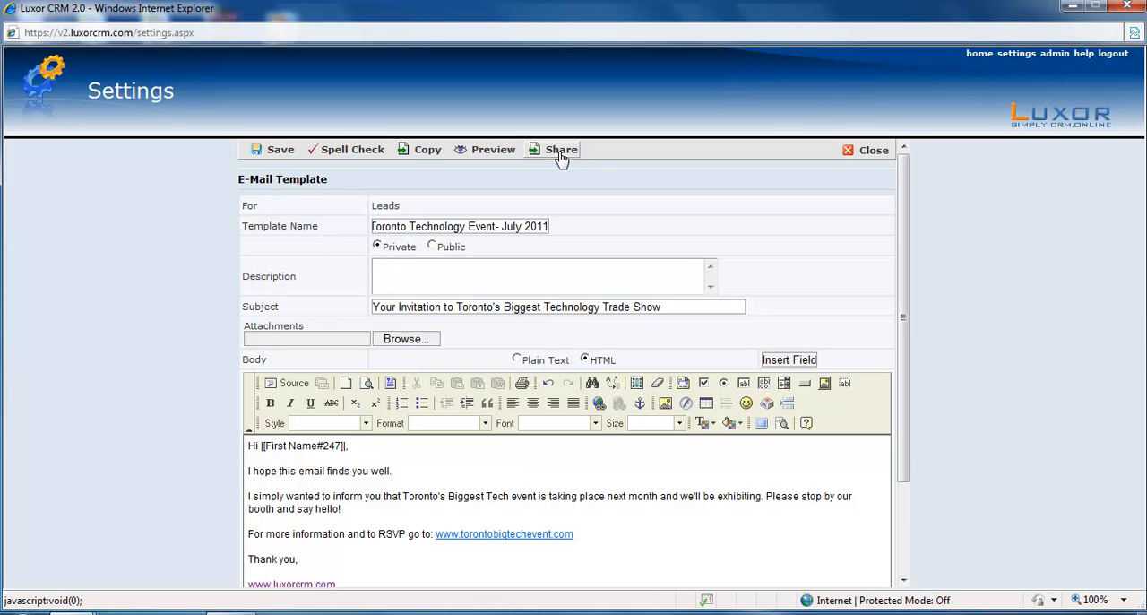
{"action": "mouse_move", "coordinate": [415, 346]}
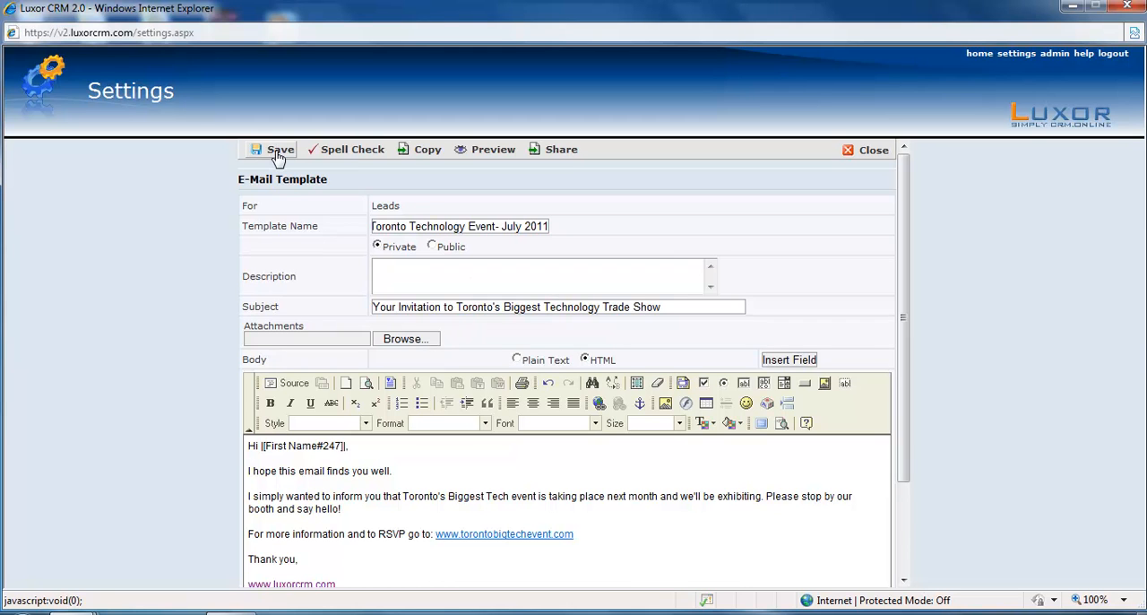
Step: Save the Toronto Technology Event template and check all 8 leads in the Toronto Technology Leads view
{"action": "scroll", "scroll_direction": "down", "scroll_amount": 3}
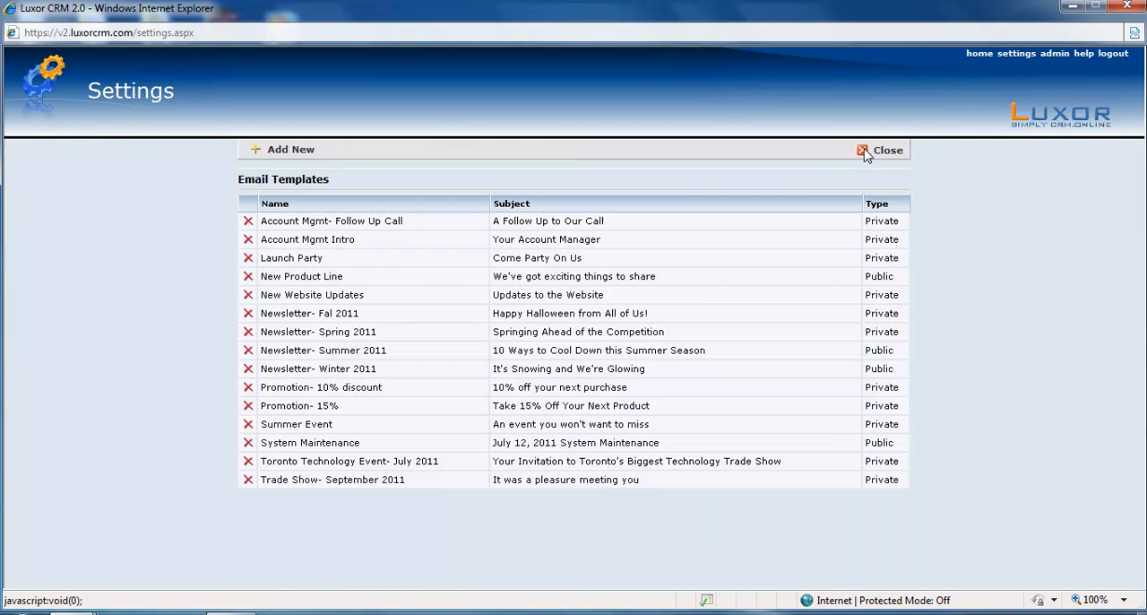
{"action": "left_click", "coordinate": [862, 149]}
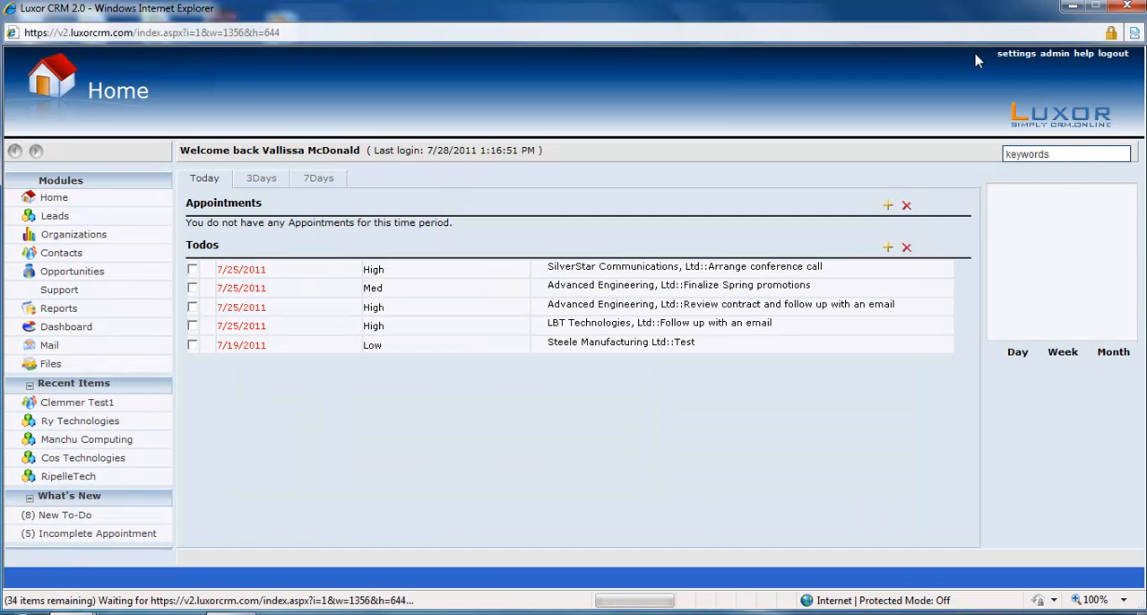
{"action": "left_click", "coordinate": [53, 215]}
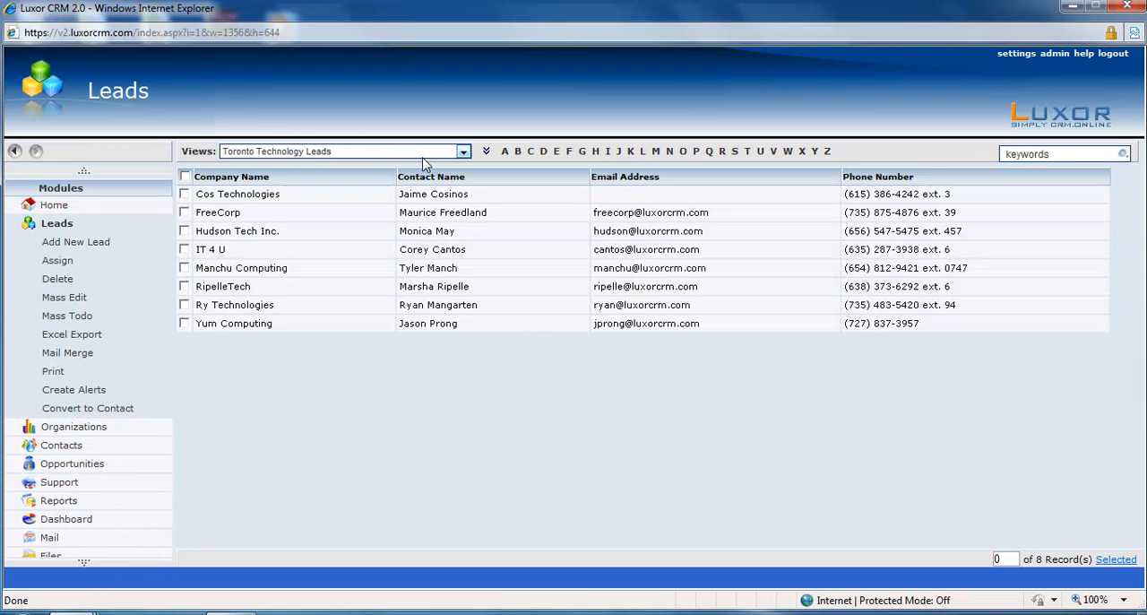
{"action": "mouse_move", "coordinate": [289, 171]}
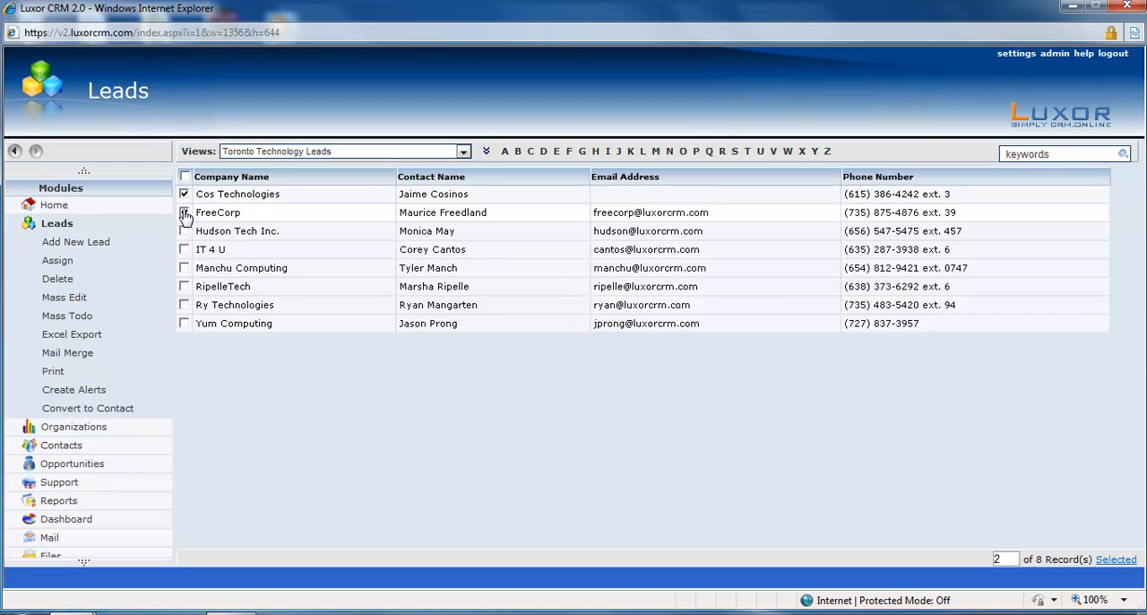
{"action": "left_click", "coordinate": [184, 176]}
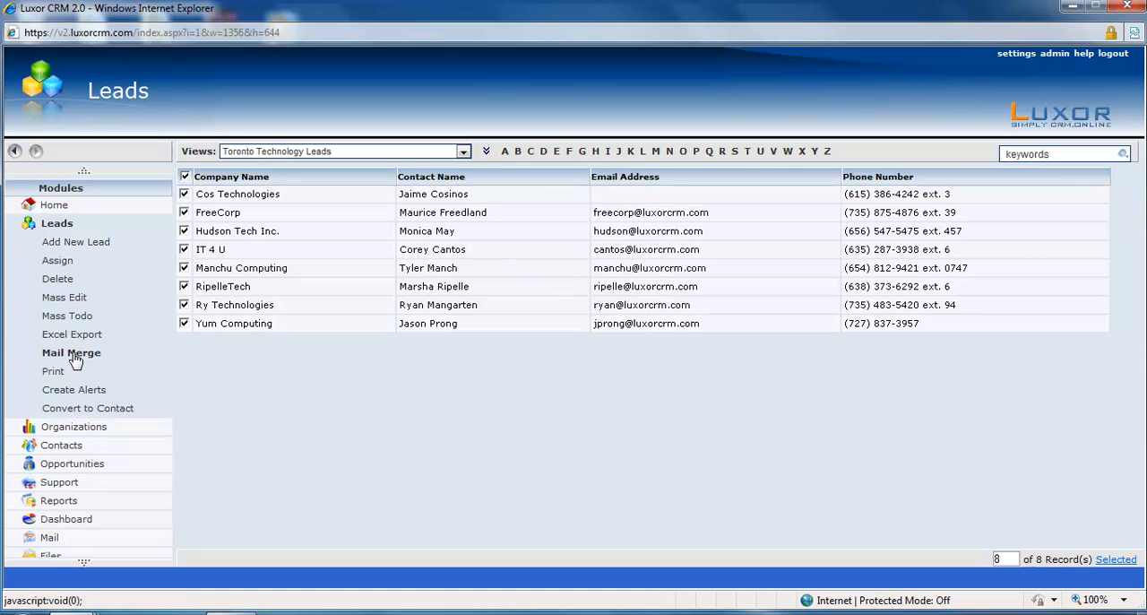
{"action": "left_click", "coordinate": [68, 351]}
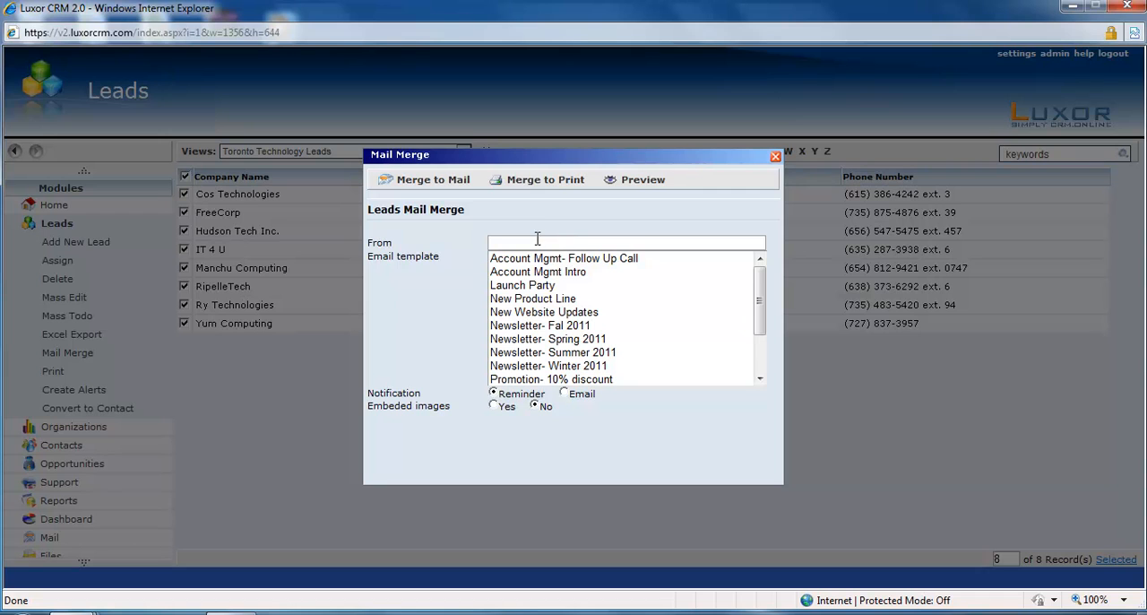
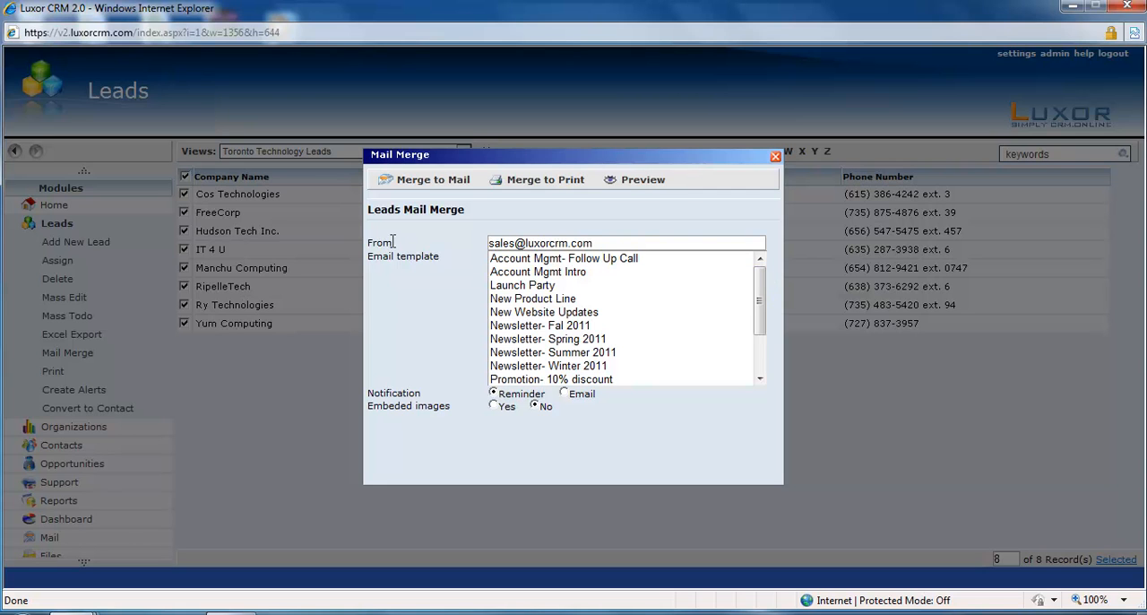
{"action": "scroll", "scroll_direction": "down", "scroll_amount": 3}
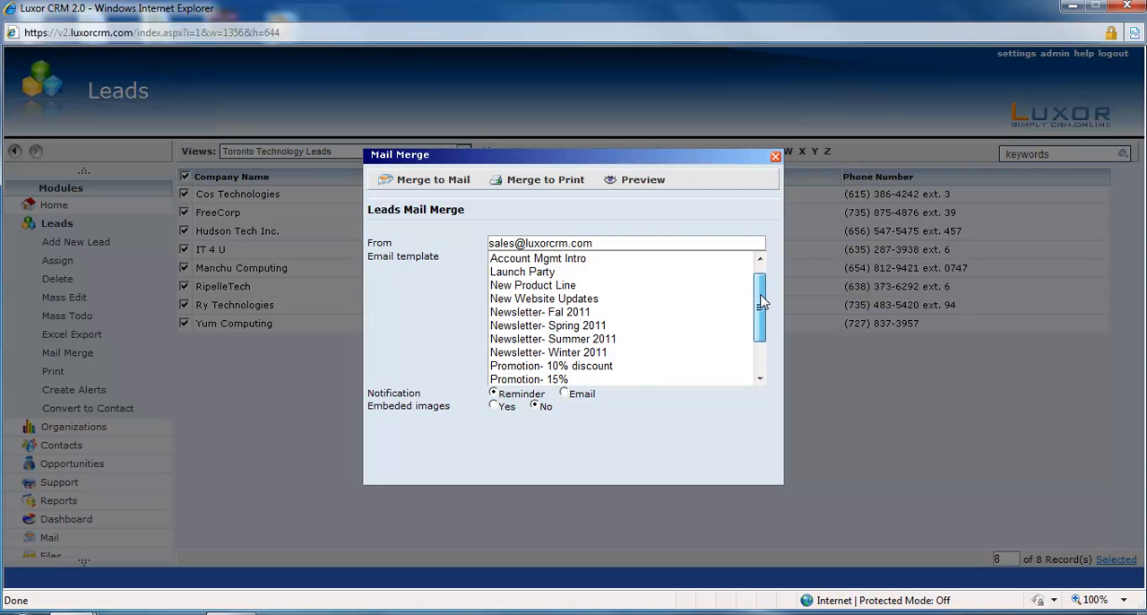
{"action": "scroll", "scroll_direction": "down", "scroll_amount": 3}
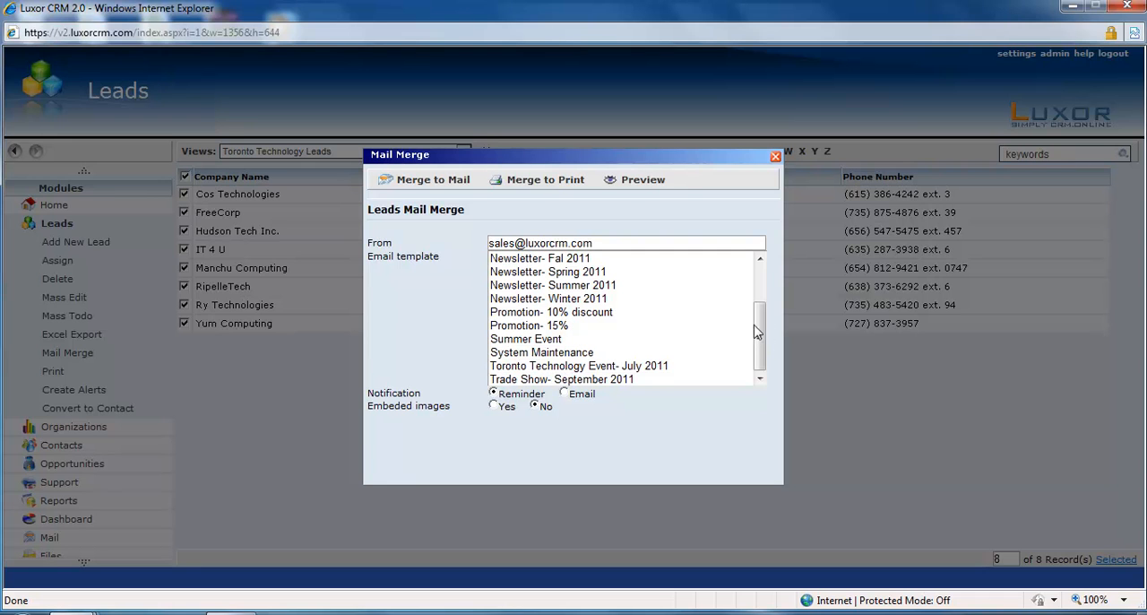
{"action": "mouse_move", "coordinate": [652, 376]}
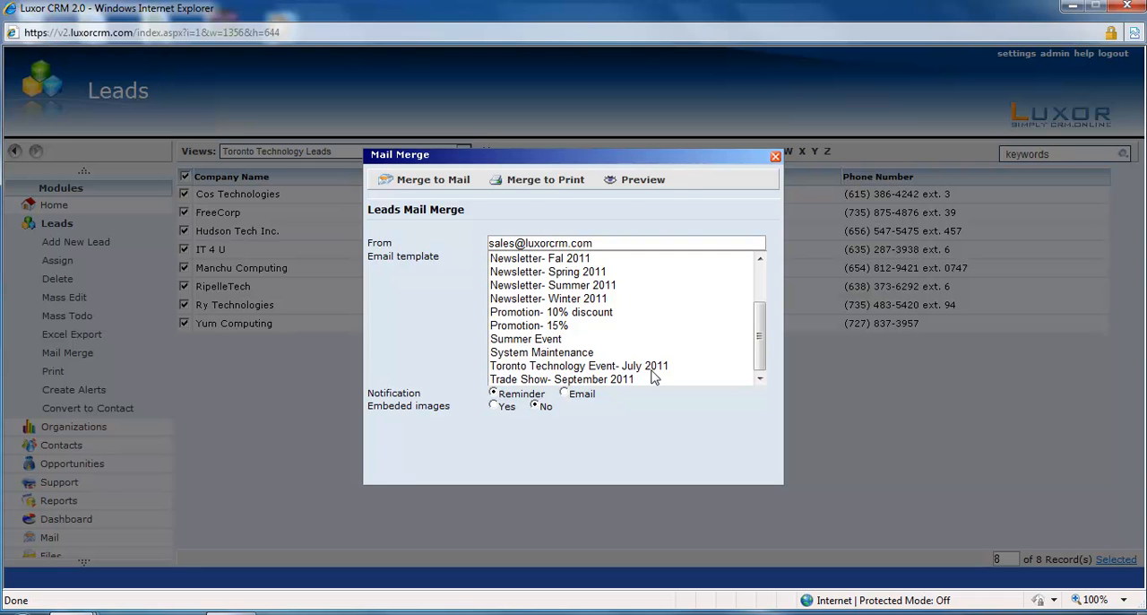
{"action": "left_click", "coordinate": [595, 365]}
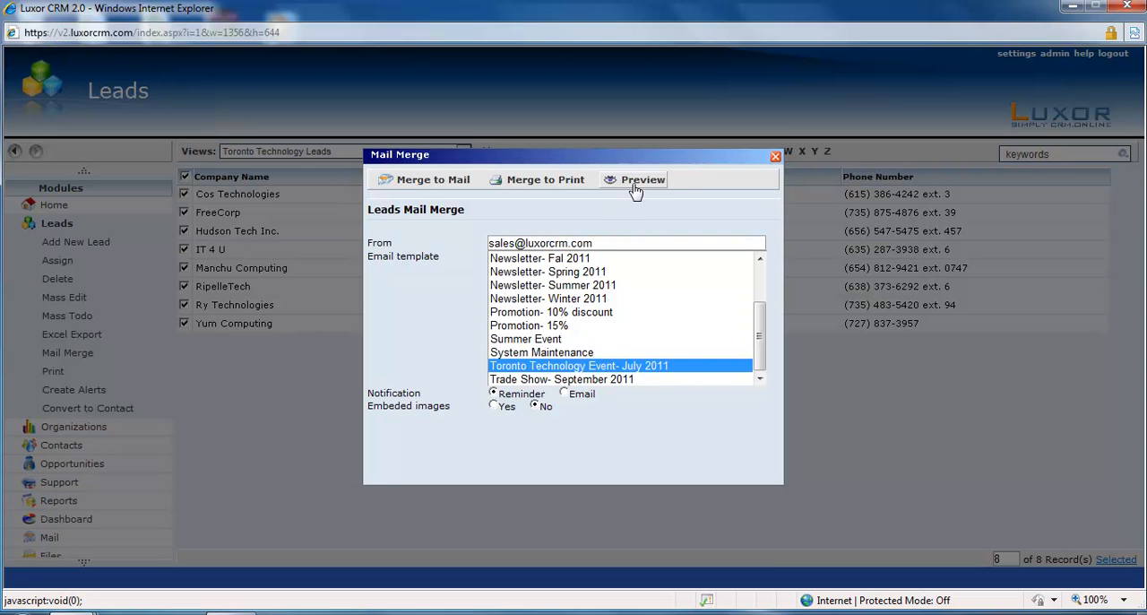
Step: Preview the merged email, answering No to the security warning
{"action": "left_click", "coordinate": [640, 179]}
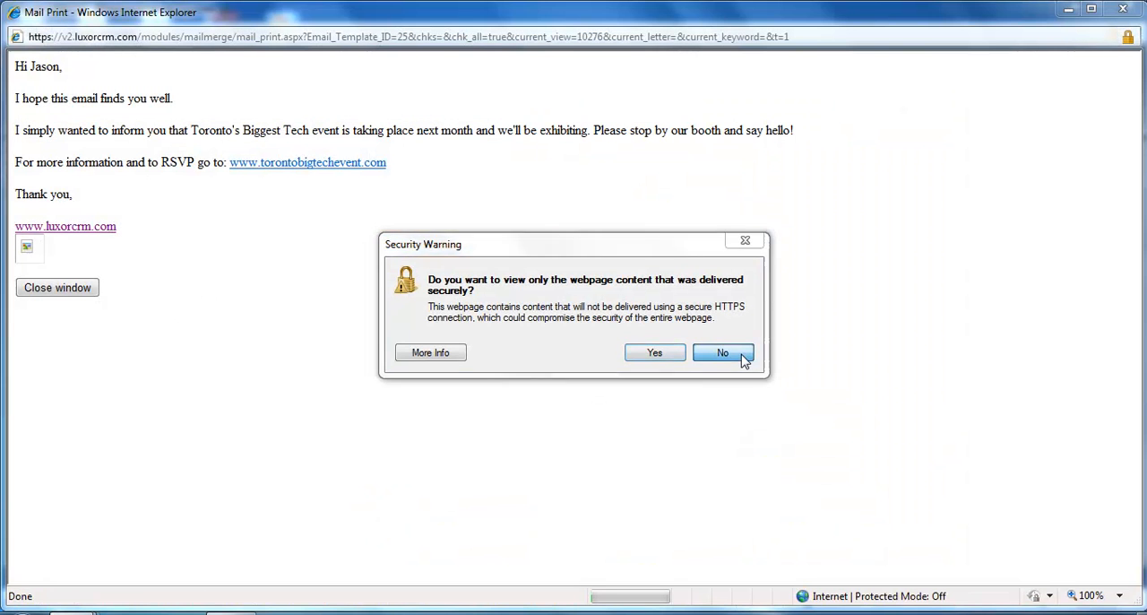
{"action": "left_click", "coordinate": [722, 352]}
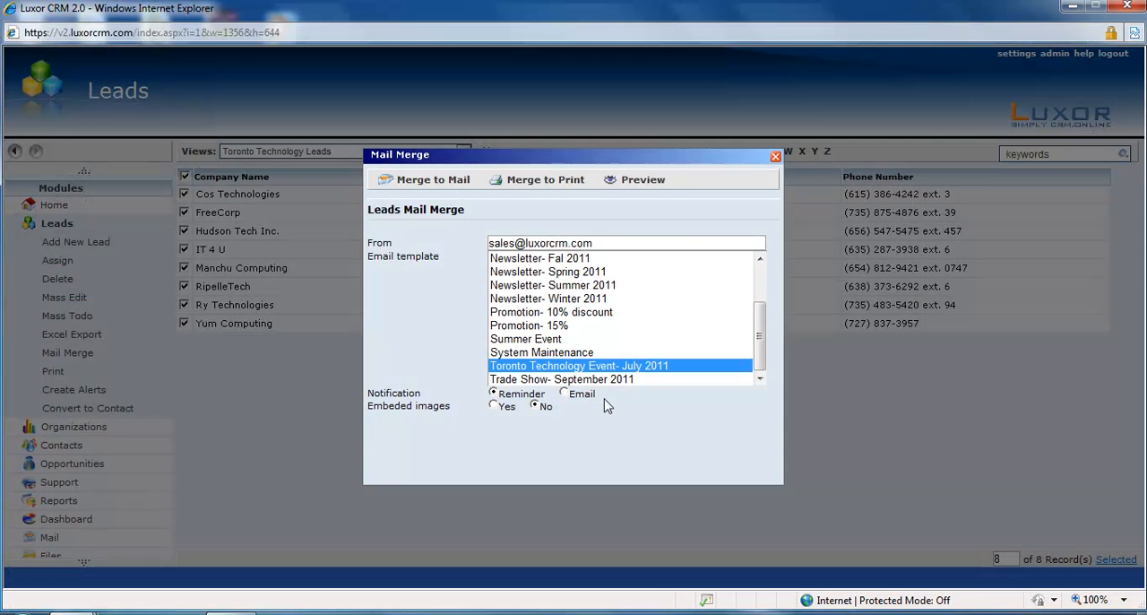
{"action": "mouse_move", "coordinate": [393, 393]}
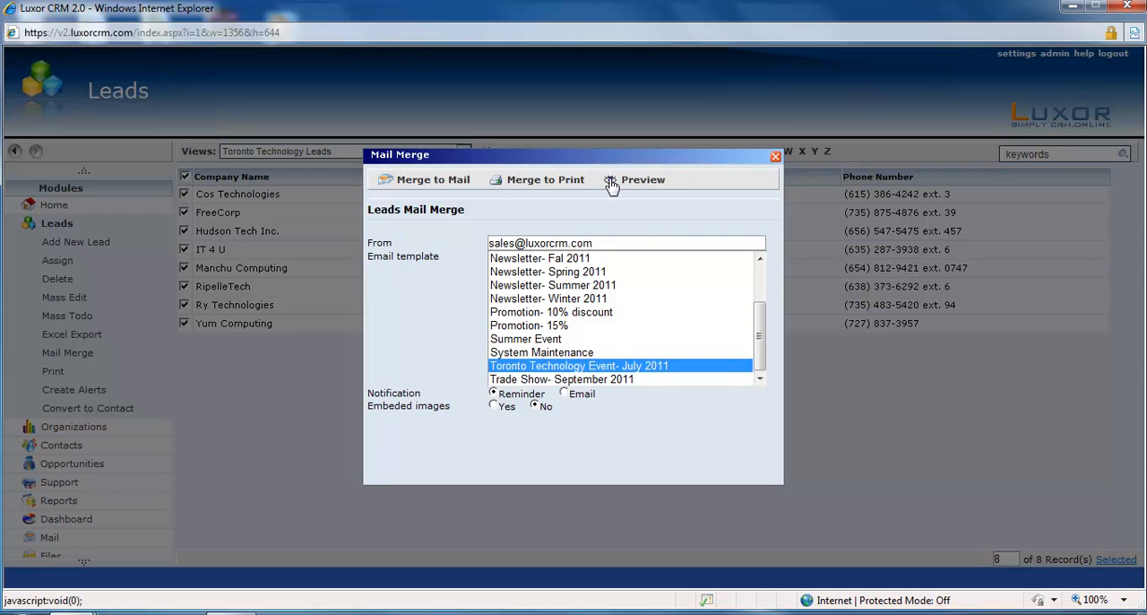
{"action": "mouse_move", "coordinate": [534, 189]}
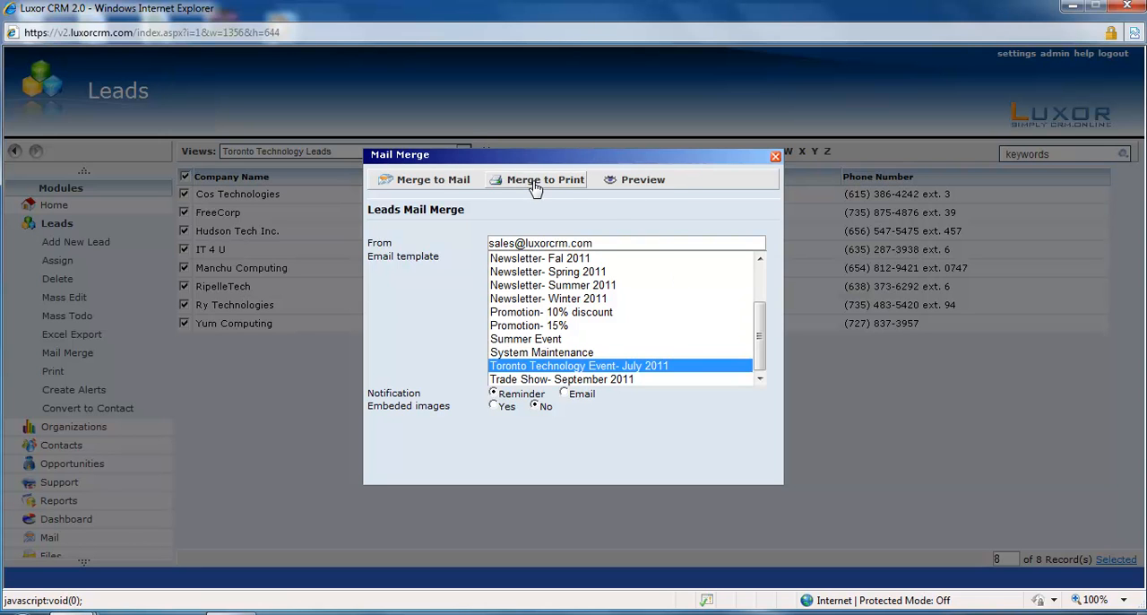
{"action": "mouse_move", "coordinate": [430, 186]}
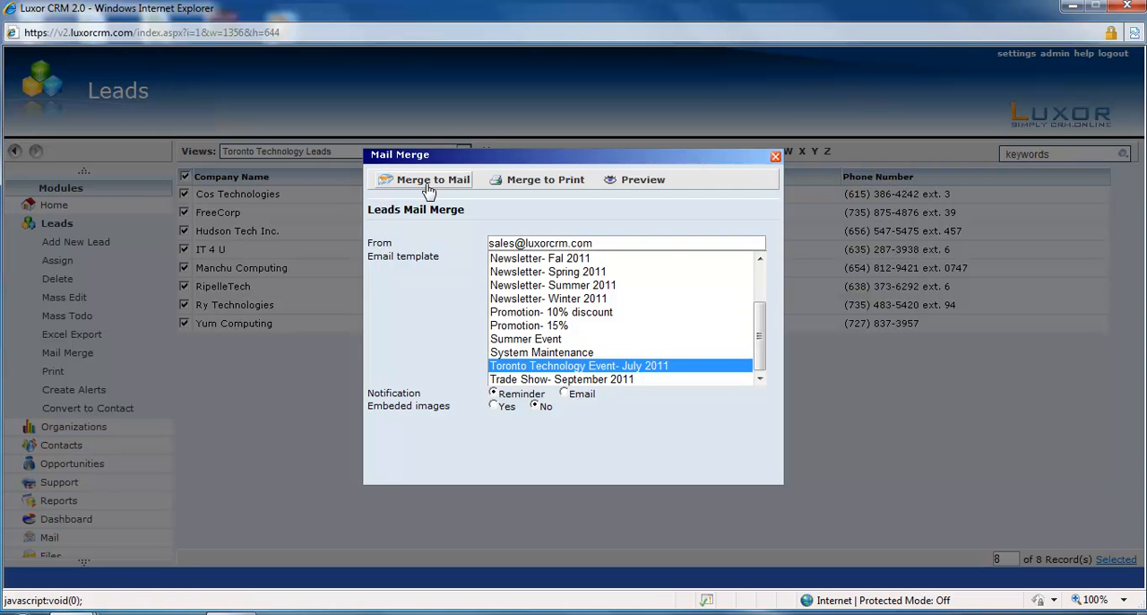
Step: Merge to Mail and acknowledge the 'Mail Merge in progress' message
{"action": "left_click", "coordinate": [428, 179]}
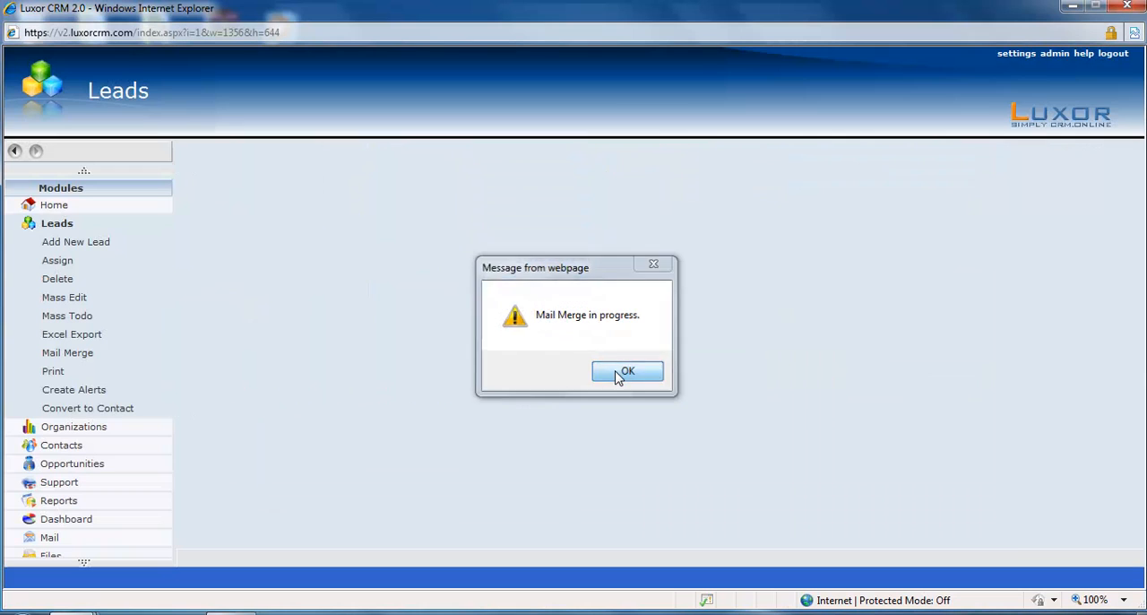
{"action": "left_click", "coordinate": [627, 371]}
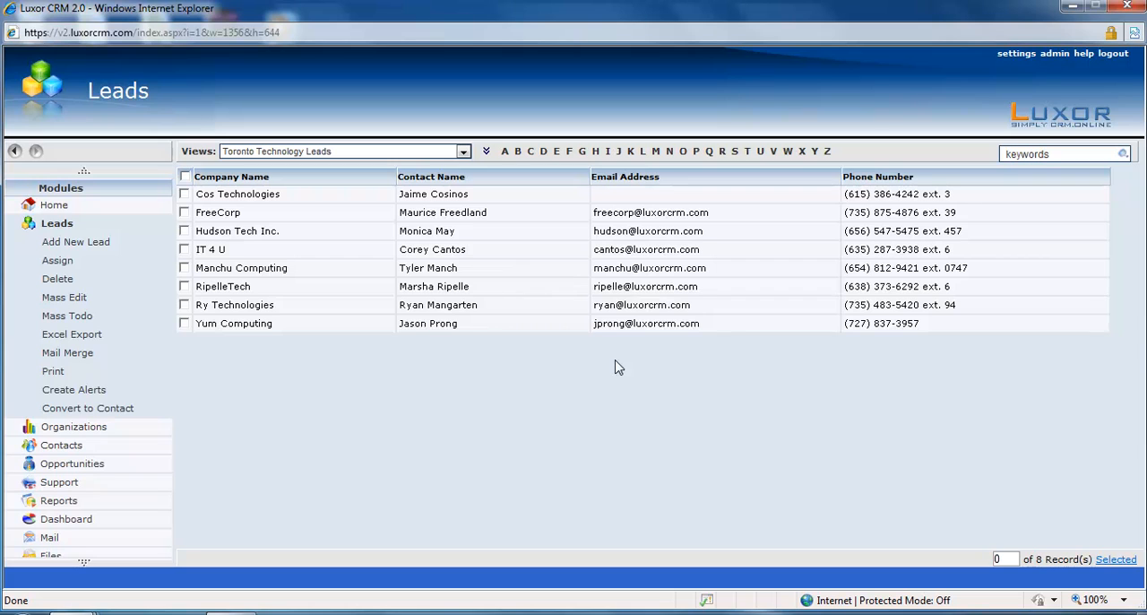
{"action": "mouse_move", "coordinate": [615, 362]}
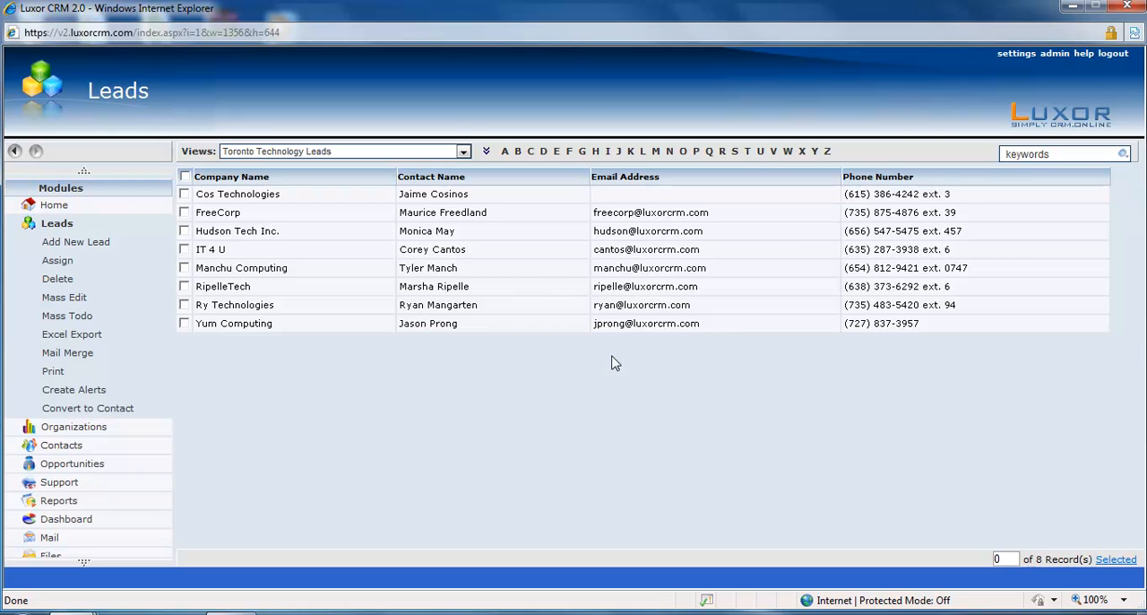